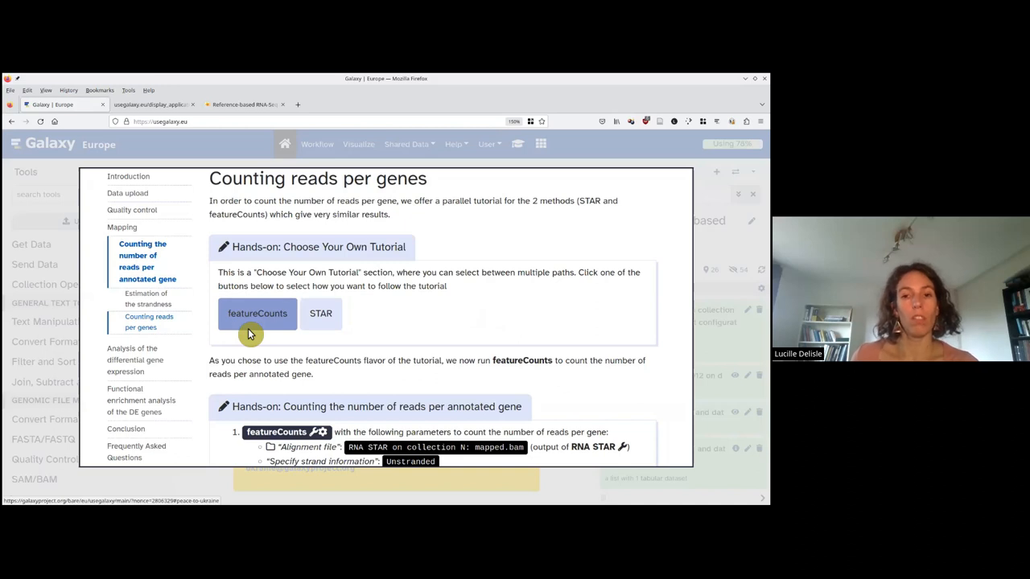
Open the featureCounts tool form via the tutorial's counting-reads hands-on link
{"action": "scroll", "scroll_direction": "down", "scroll_amount": 3}
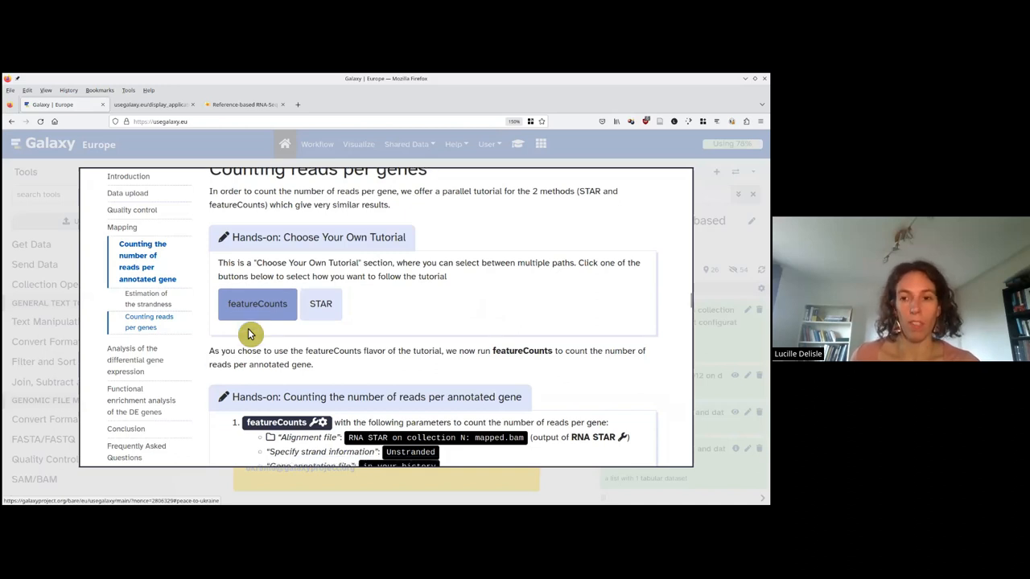
{"action": "scroll", "scroll_direction": "down", "scroll_amount": 3}
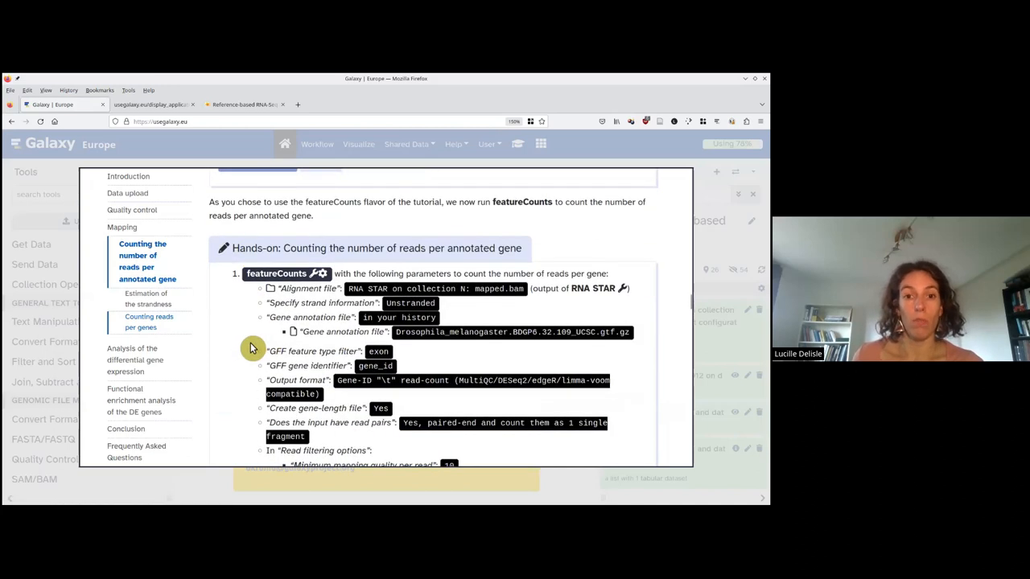
{"action": "scroll", "scroll_direction": "down", "scroll_amount": 3}
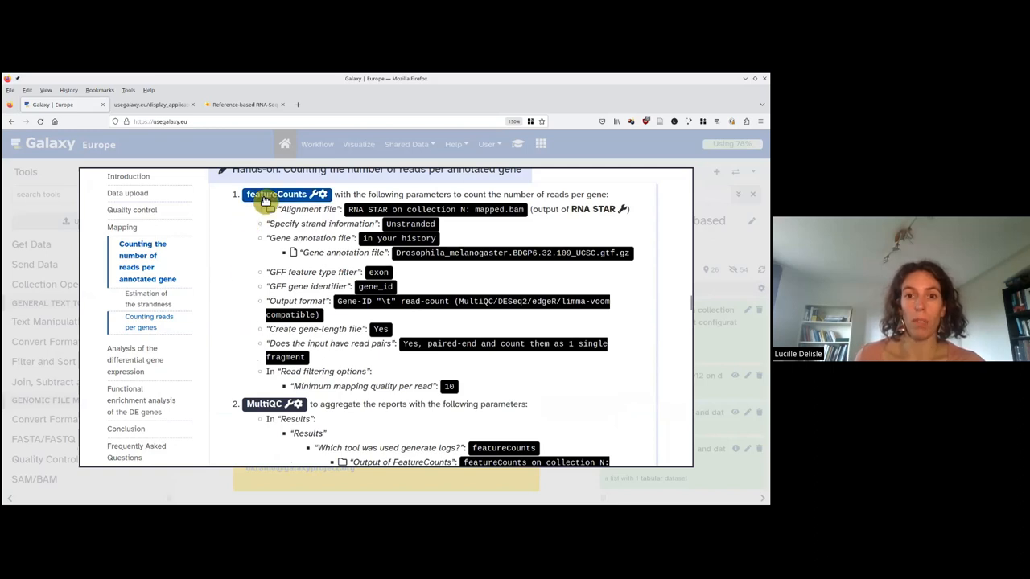
{"action": "left_click", "coordinate": [265, 200]}
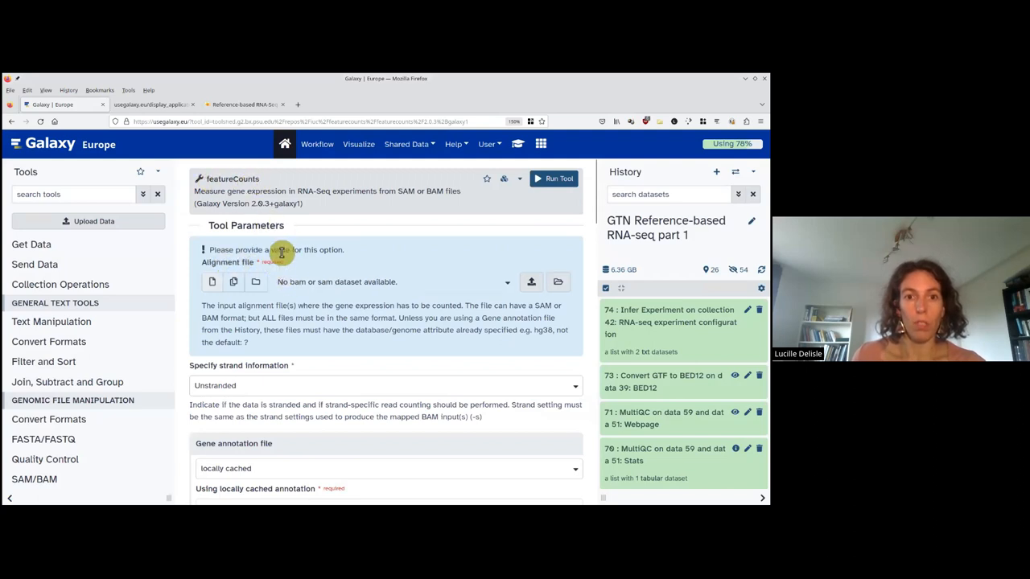
{"action": "mouse_move", "coordinate": [278, 257]}
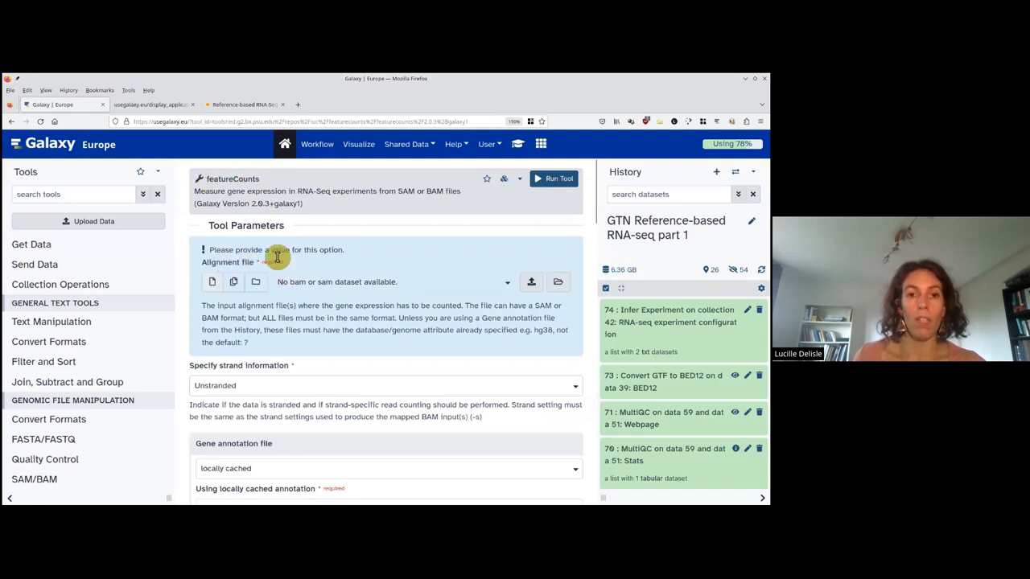
{"action": "mouse_move", "coordinate": [256, 281]}
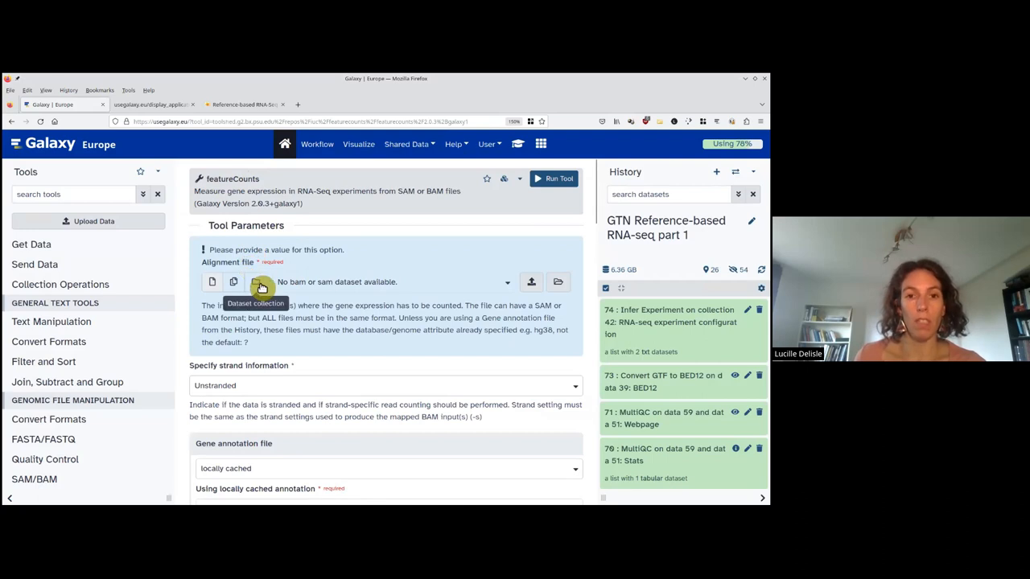
Set the Alignment file to the dataset collection 42: RNA STAR on collection 26: mapped.bam
{"action": "left_click", "coordinate": [260, 282]}
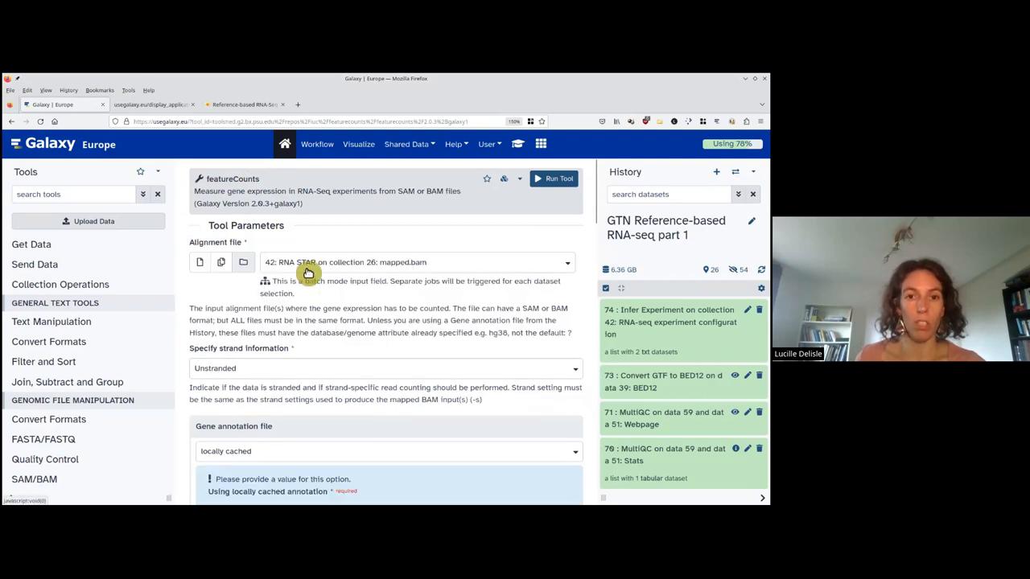
{"action": "mouse_move", "coordinate": [390, 278]}
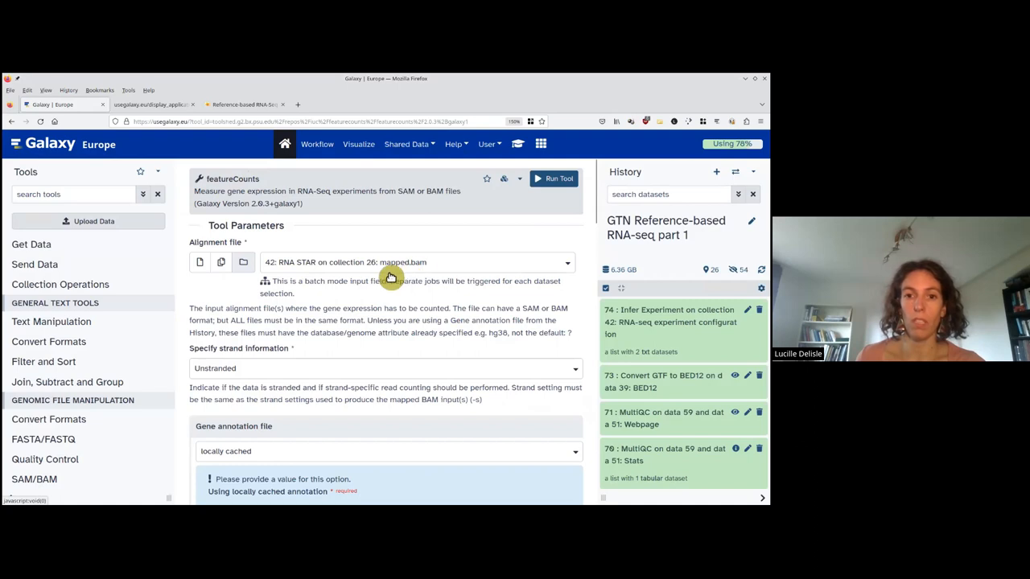
{"action": "mouse_move", "coordinate": [256, 300]}
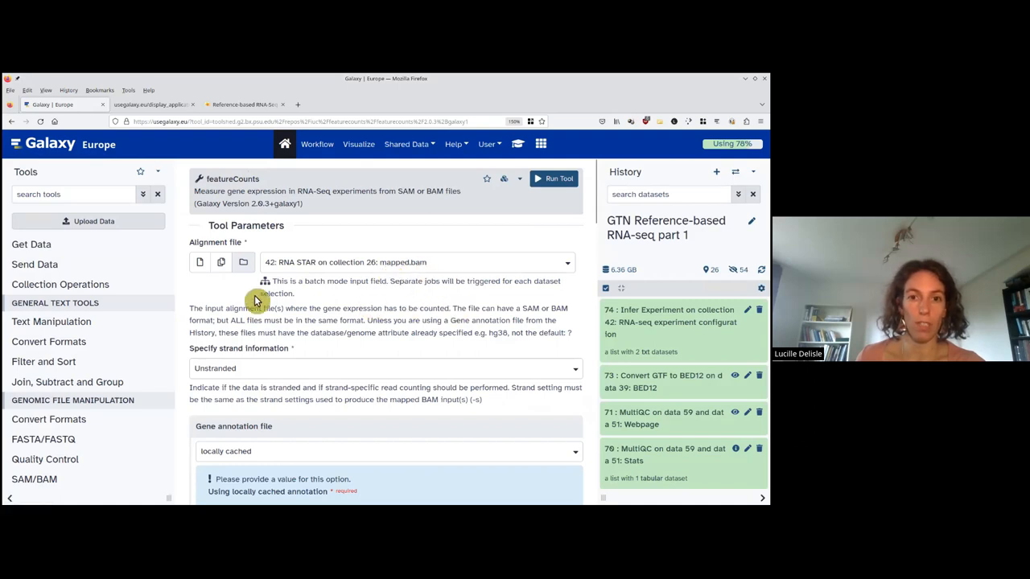
{"action": "scroll", "scroll_direction": "down", "scroll_amount": 3}
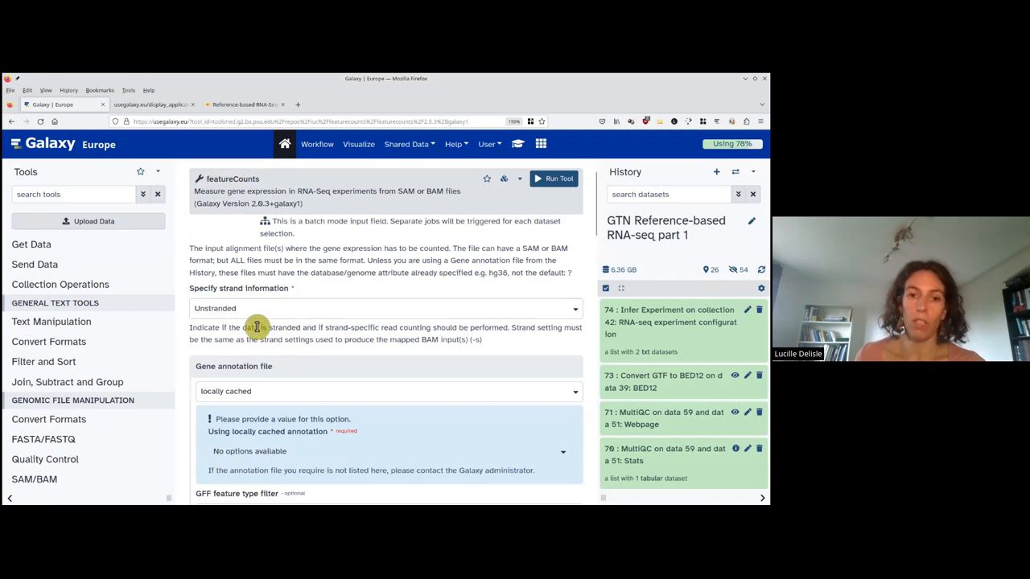
{"action": "scroll", "scroll_direction": "down", "scroll_amount": 3}
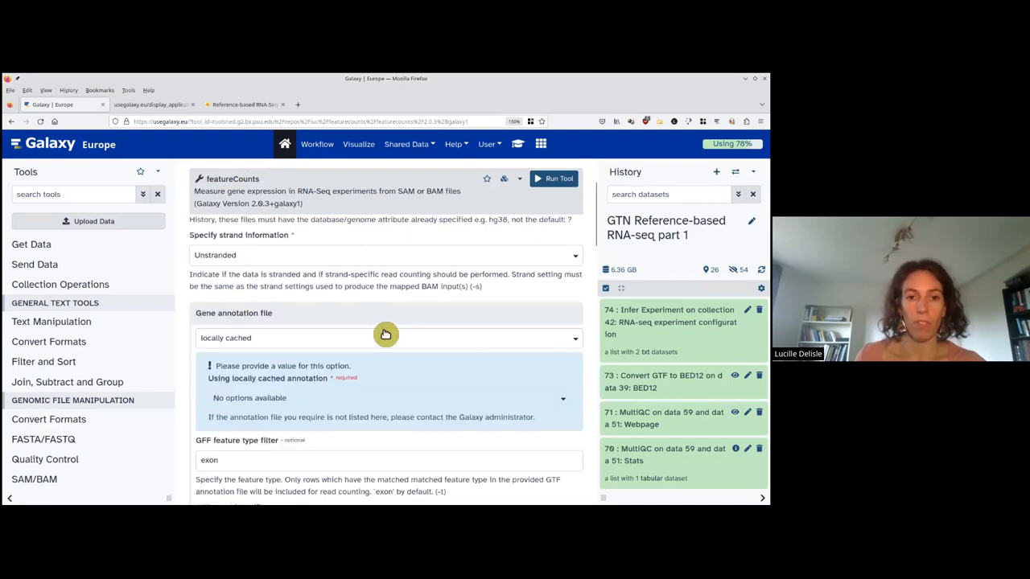
{"action": "scroll", "scroll_direction": "down", "scroll_amount": 3}
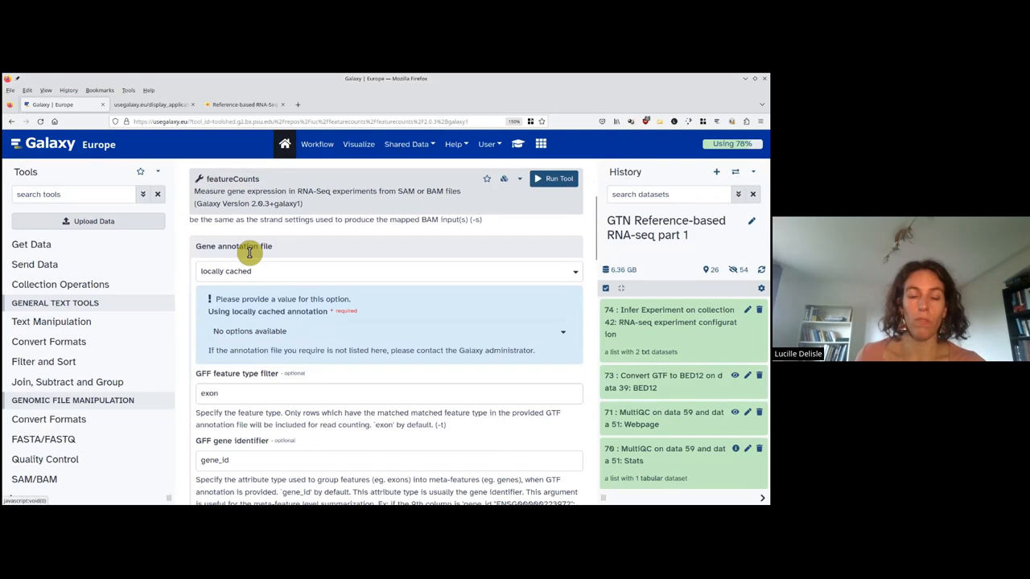
Use a GFF/GTF from history as gene annotation: 39: Drosophila_melanogaster.BDGP6.32.109_UCSC.gtf.gz
{"action": "left_click", "coordinate": [387, 272]}
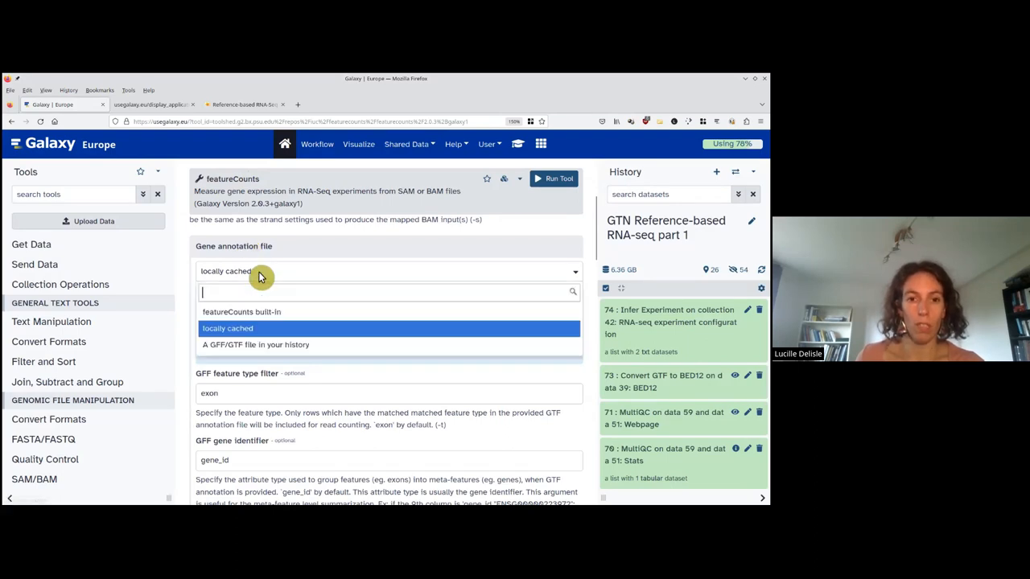
{"action": "mouse_move", "coordinate": [228, 344]}
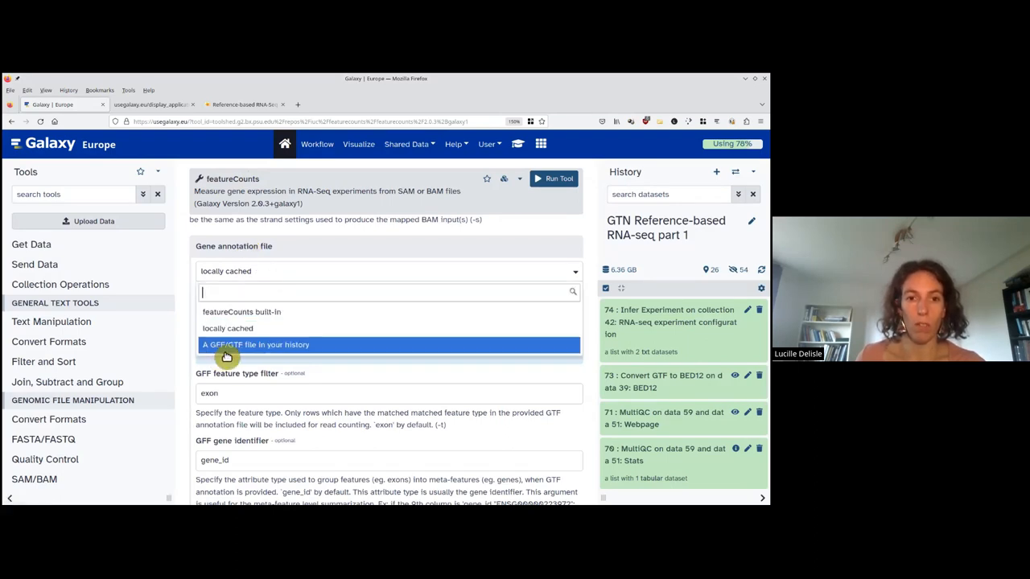
{"action": "left_click", "coordinate": [255, 345]}
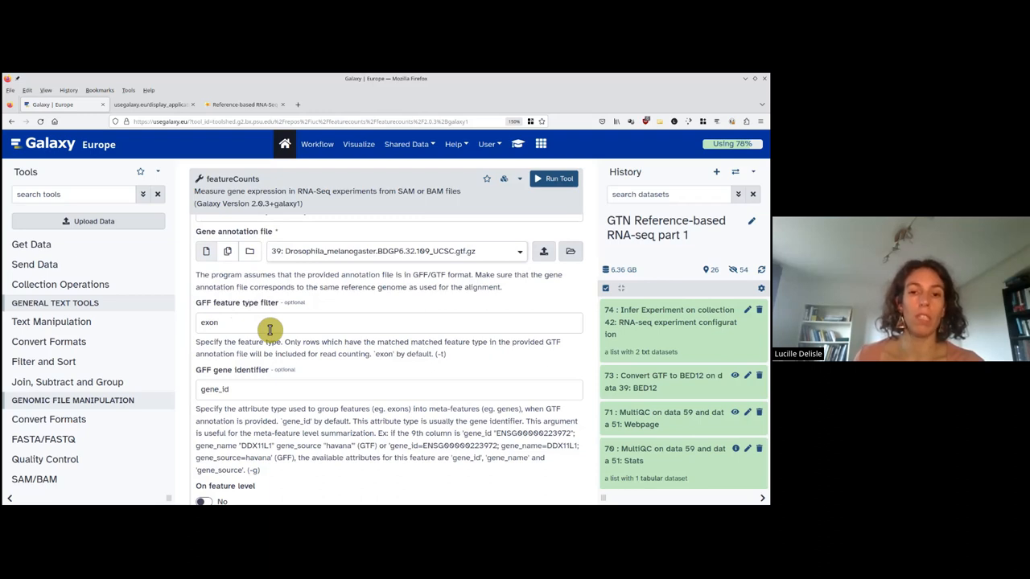
{"action": "scroll", "scroll_direction": "down", "scroll_amount": 3}
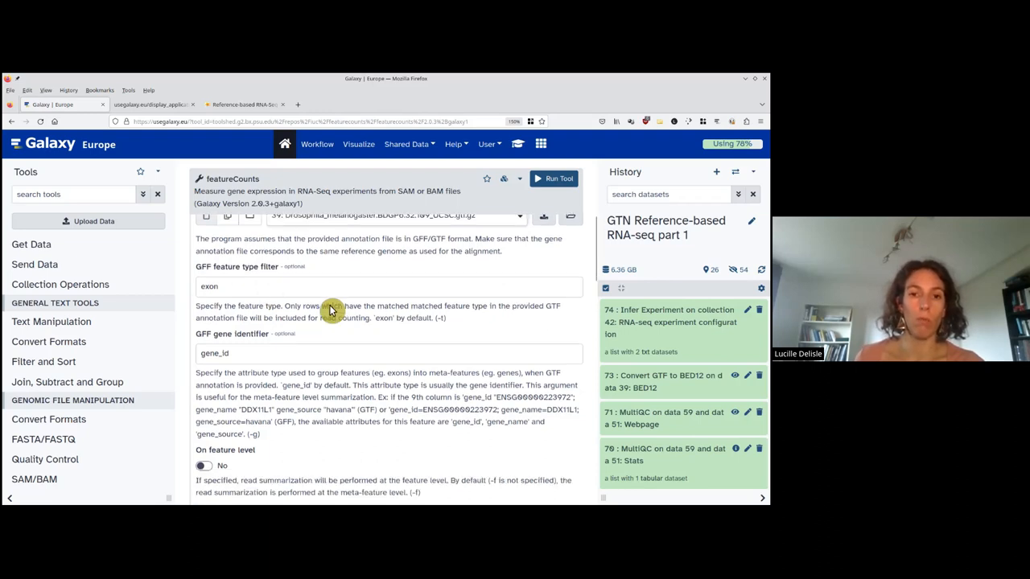
{"action": "scroll", "scroll_direction": "down", "scroll_amount": 3}
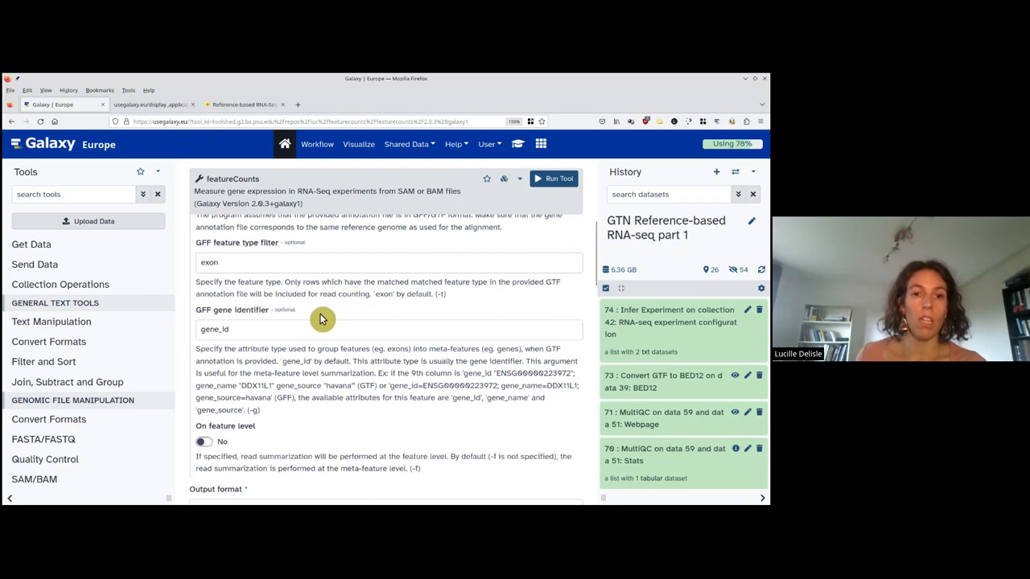
{"action": "mouse_move", "coordinate": [338, 311]}
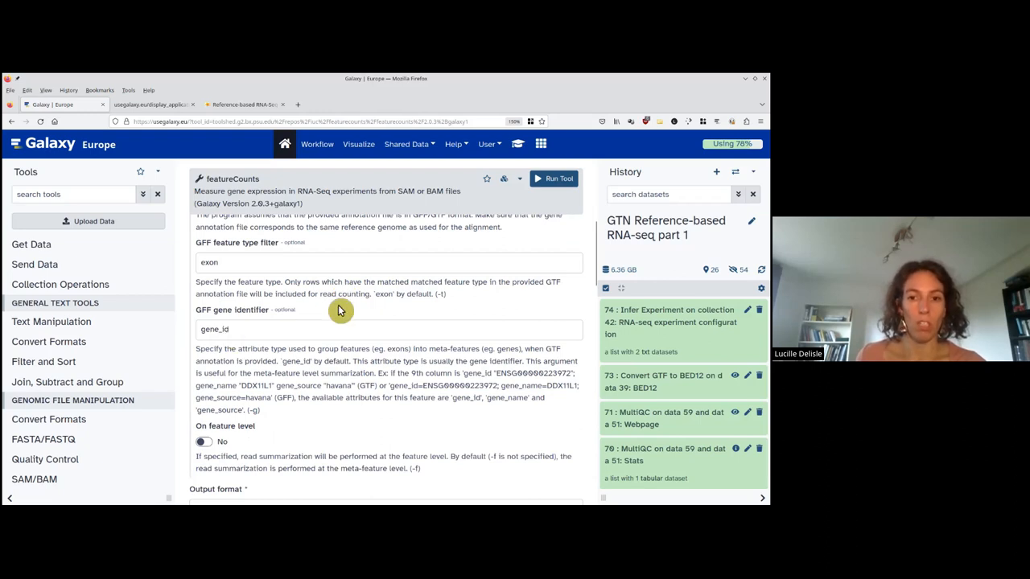
{"action": "scroll", "scroll_direction": "down", "scroll_amount": 3}
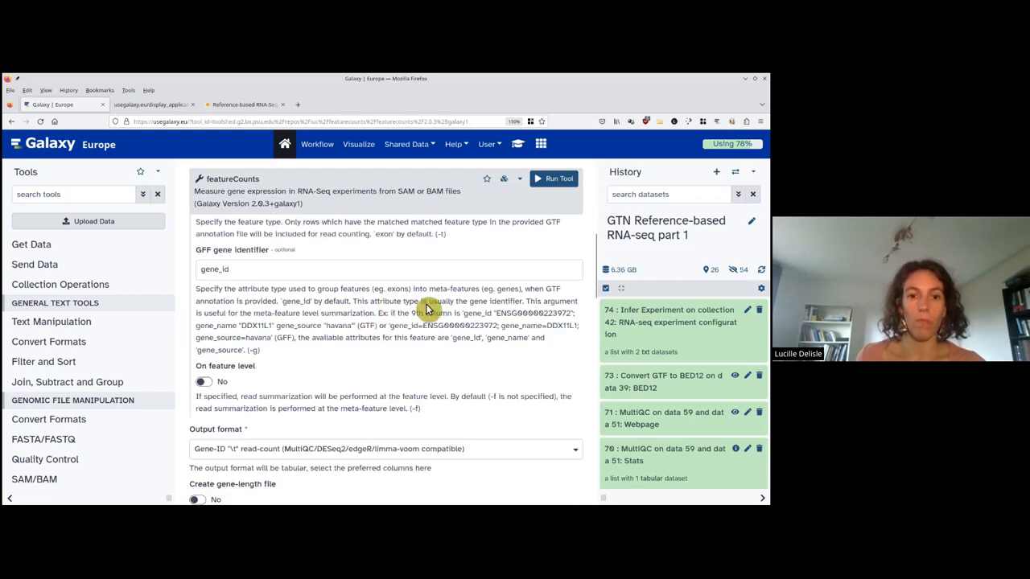
{"action": "scroll", "scroll_direction": "down", "scroll_amount": 3}
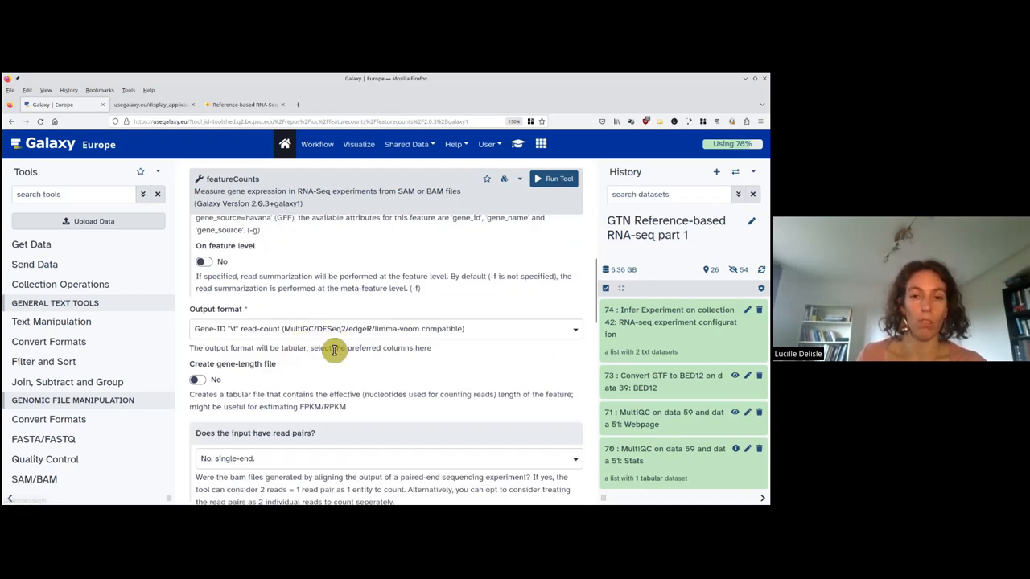
{"action": "mouse_move", "coordinate": [507, 365]}
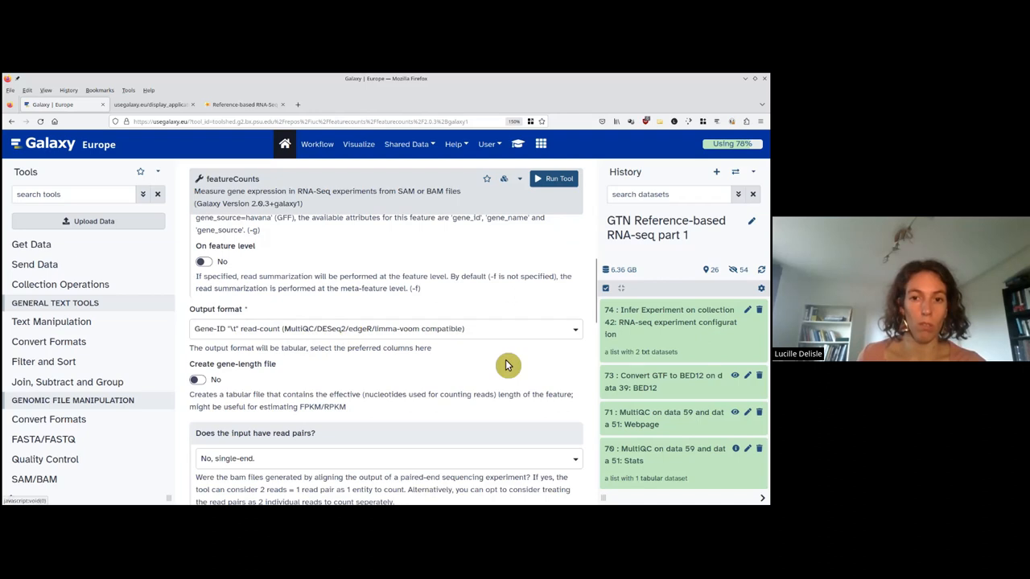
{"action": "mouse_move", "coordinate": [438, 352]}
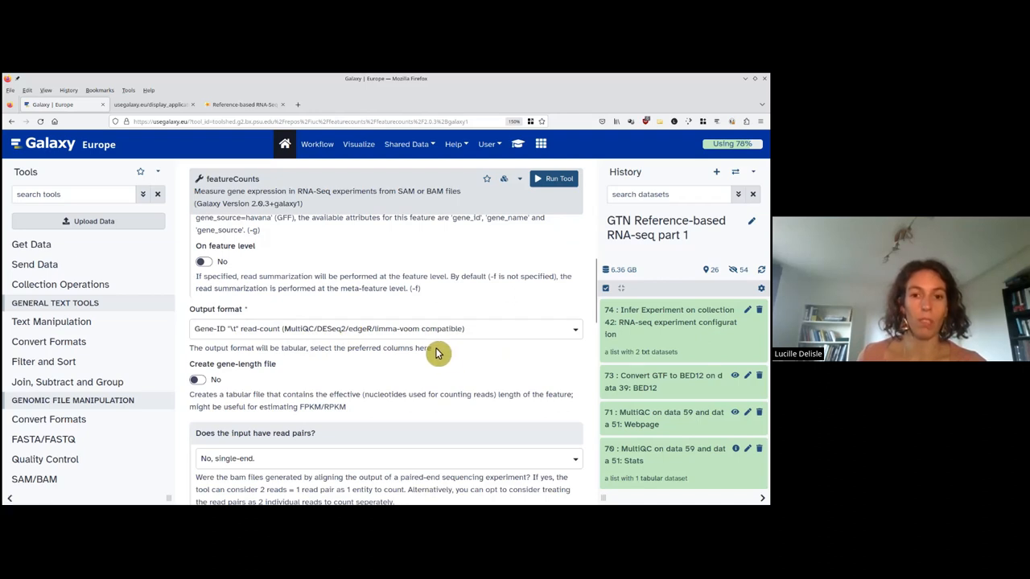
Switch 'Create gene-length file' to Yes
{"action": "scroll", "scroll_direction": "down", "scroll_amount": 3}
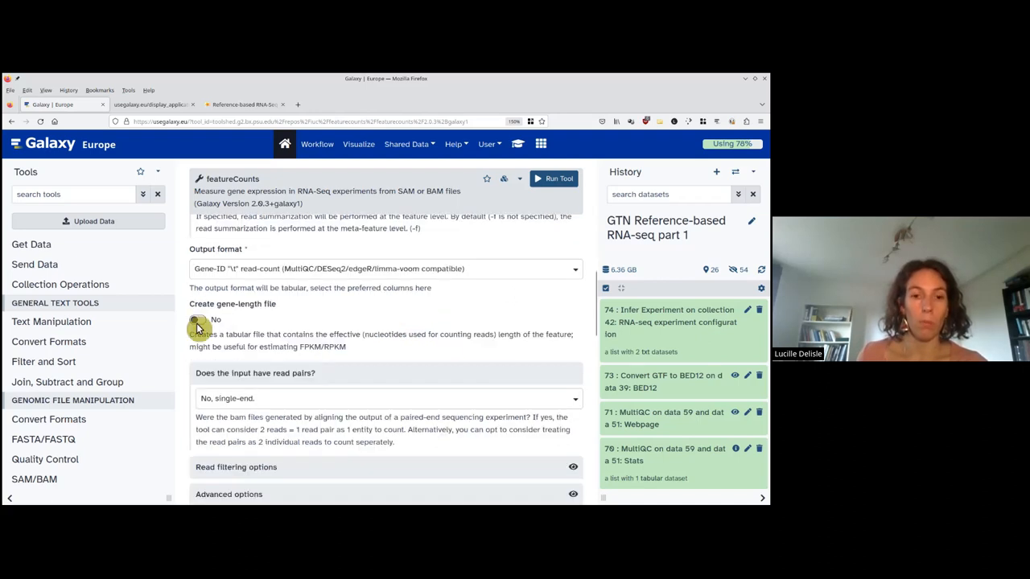
{"action": "left_click", "coordinate": [198, 319]}
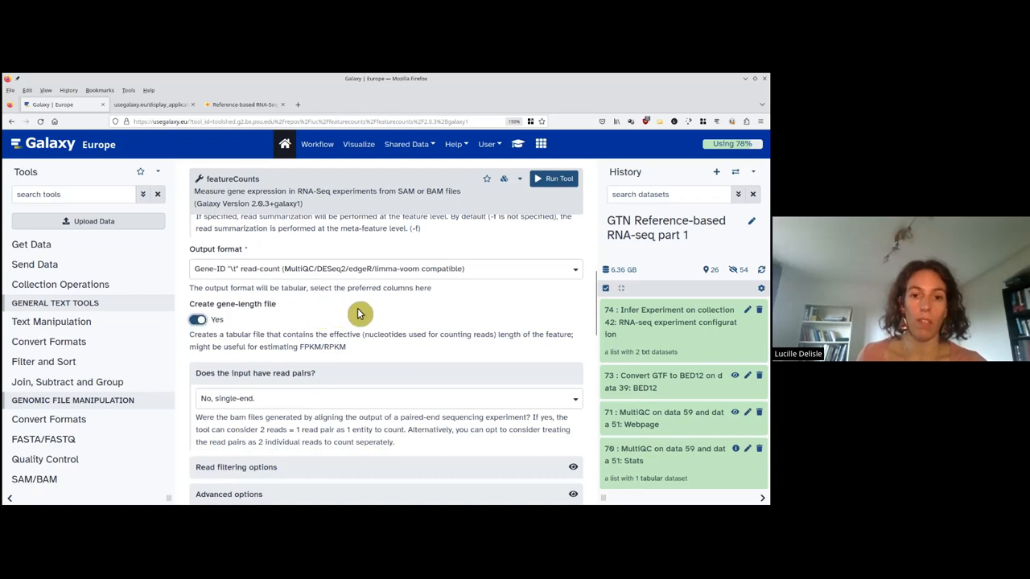
{"action": "mouse_move", "coordinate": [445, 304]}
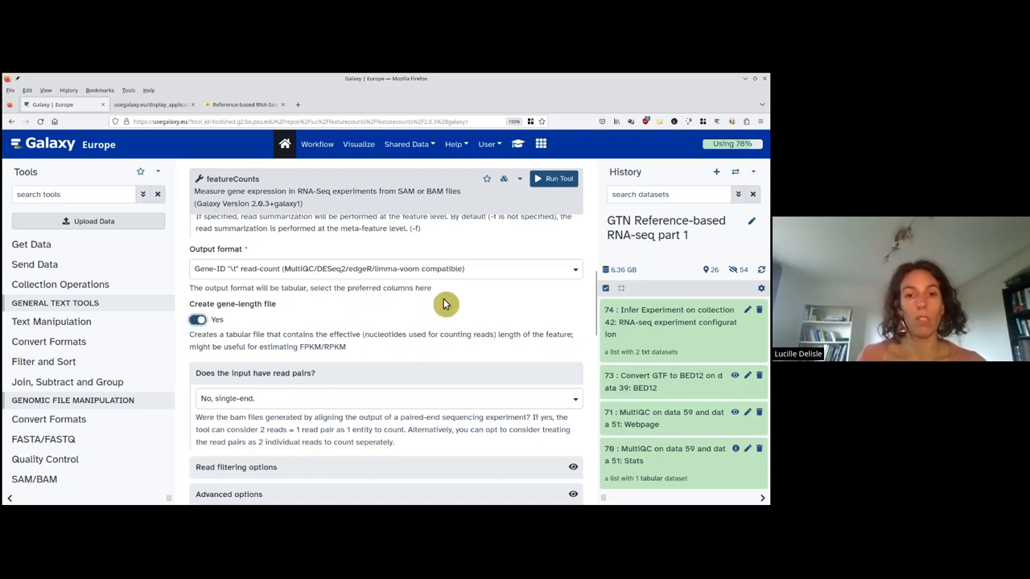
{"action": "scroll", "scroll_direction": "down", "scroll_amount": 3}
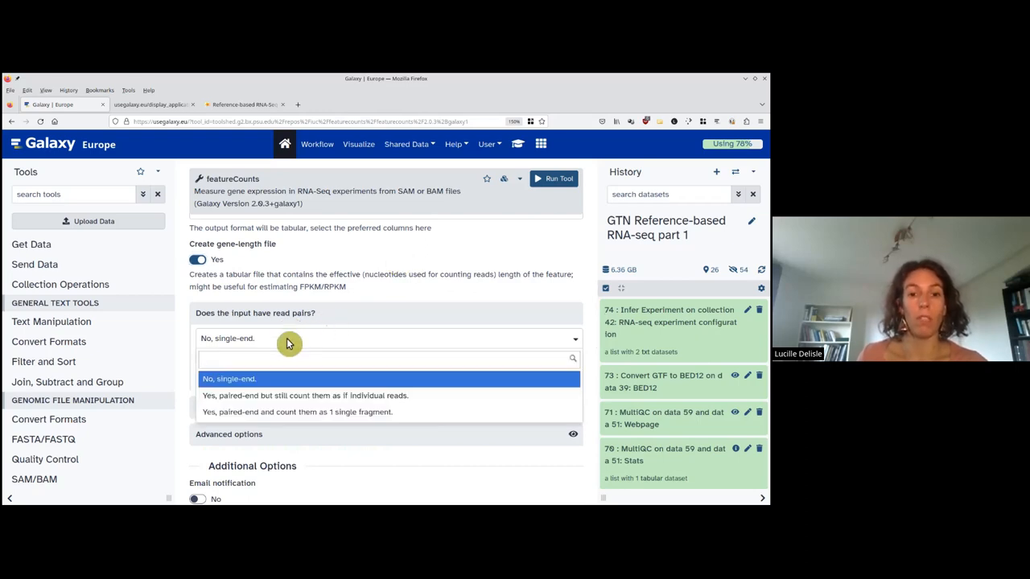
{"action": "mouse_move", "coordinate": [338, 412]}
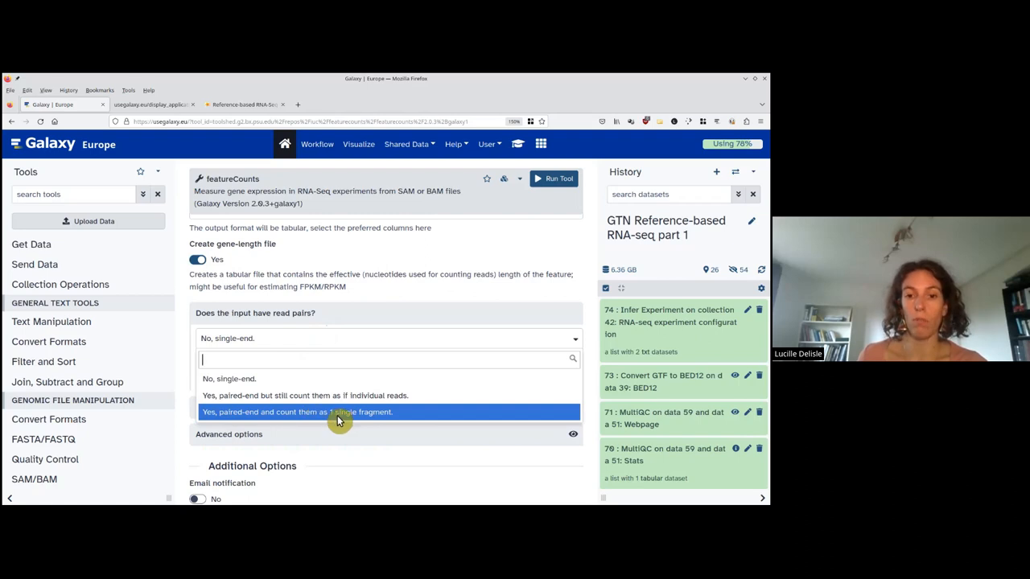
Set read pairs to 'Yes, paired-end and count them as 1 single fragment'
{"action": "left_click", "coordinate": [296, 412]}
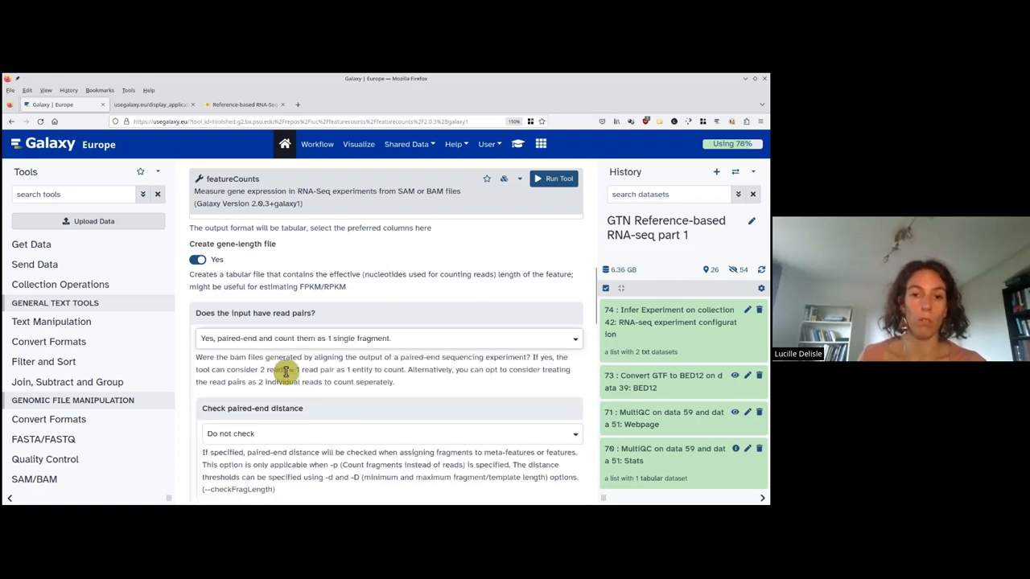
{"action": "scroll", "scroll_direction": "down", "scroll_amount": 3}
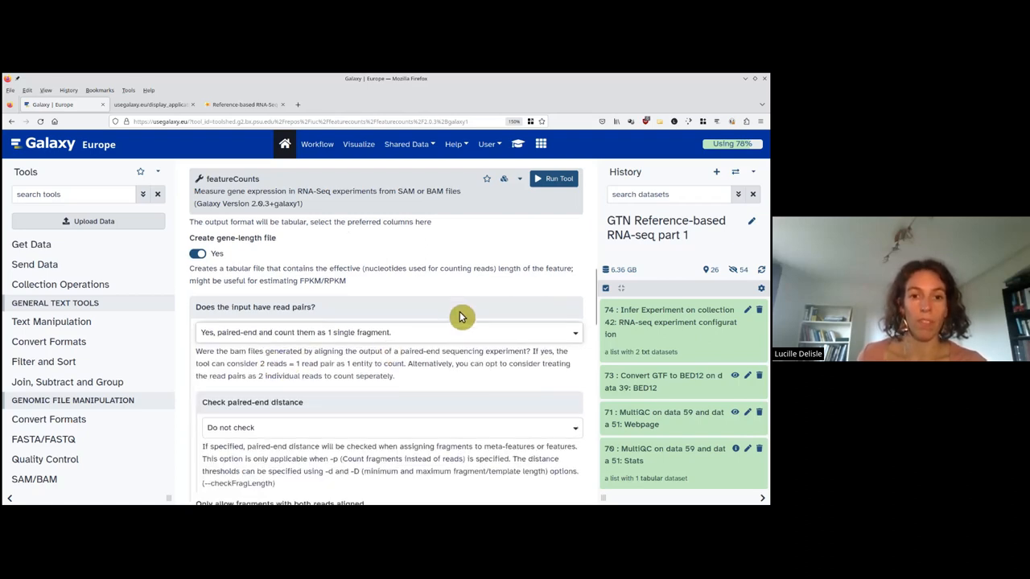
{"action": "scroll", "scroll_direction": "down", "scroll_amount": 3}
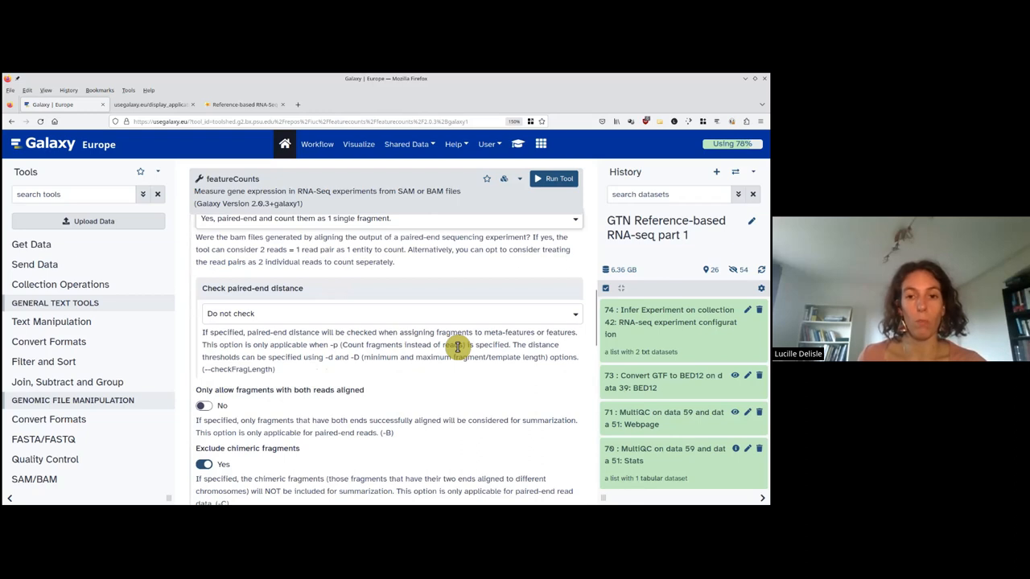
{"action": "mouse_move", "coordinate": [459, 342]}
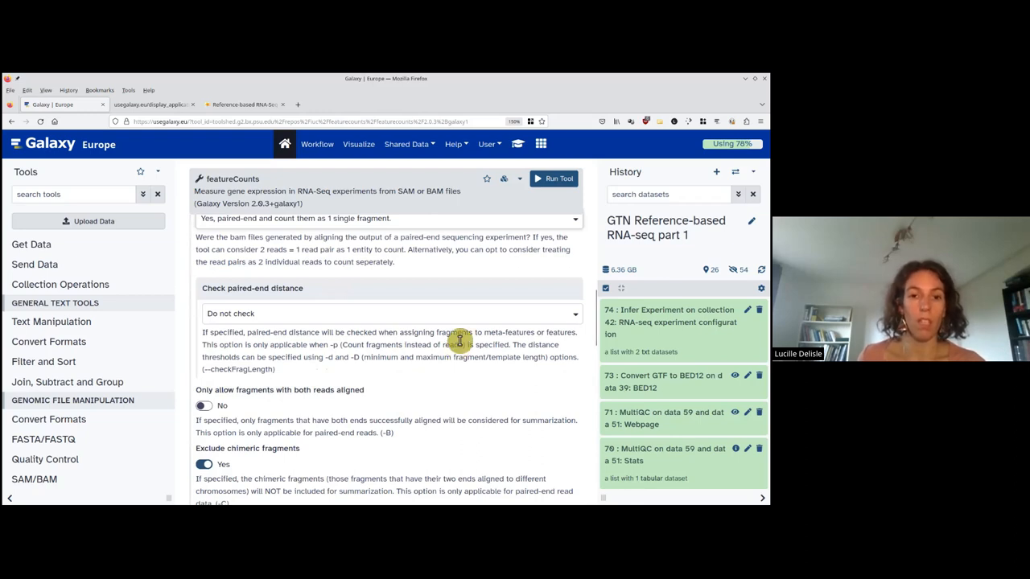
{"action": "scroll", "scroll_direction": "down", "scroll_amount": 3}
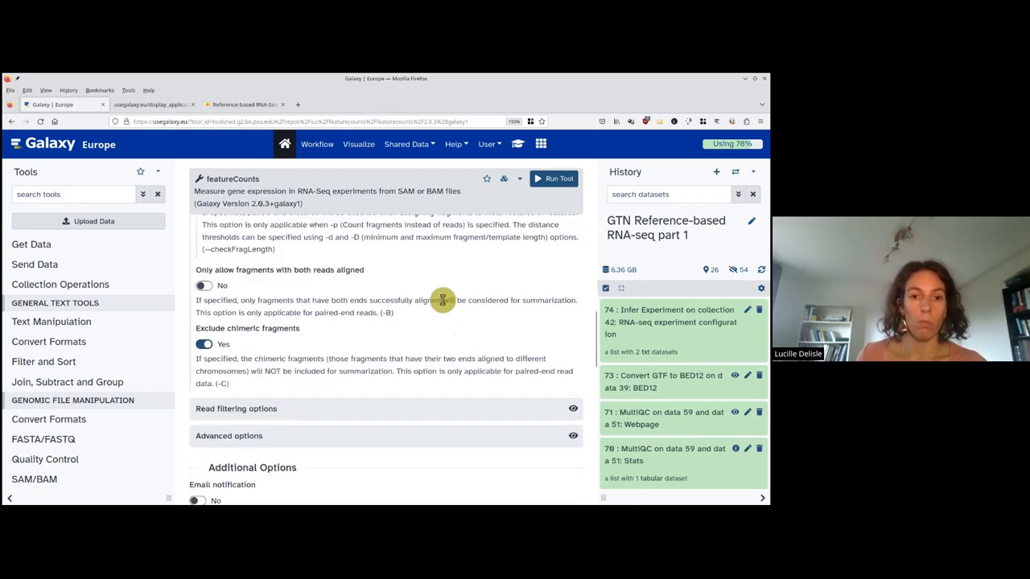
Set Minimum mapping quality per read to 10 in the read filtering options
{"action": "scroll", "scroll_direction": "down", "scroll_amount": 3}
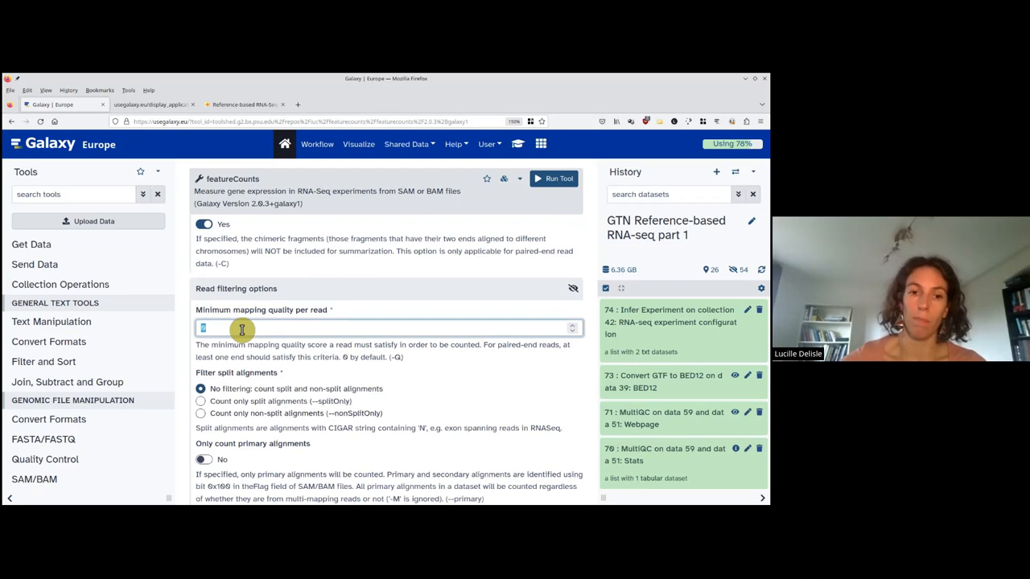
{"action": "type", "text": "10"}
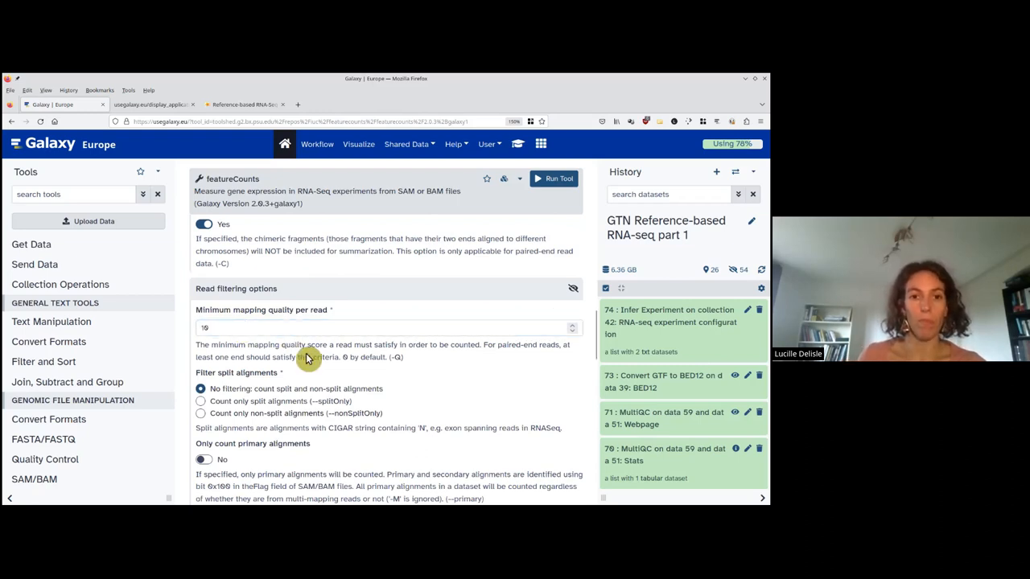
{"action": "mouse_move", "coordinate": [525, 349]}
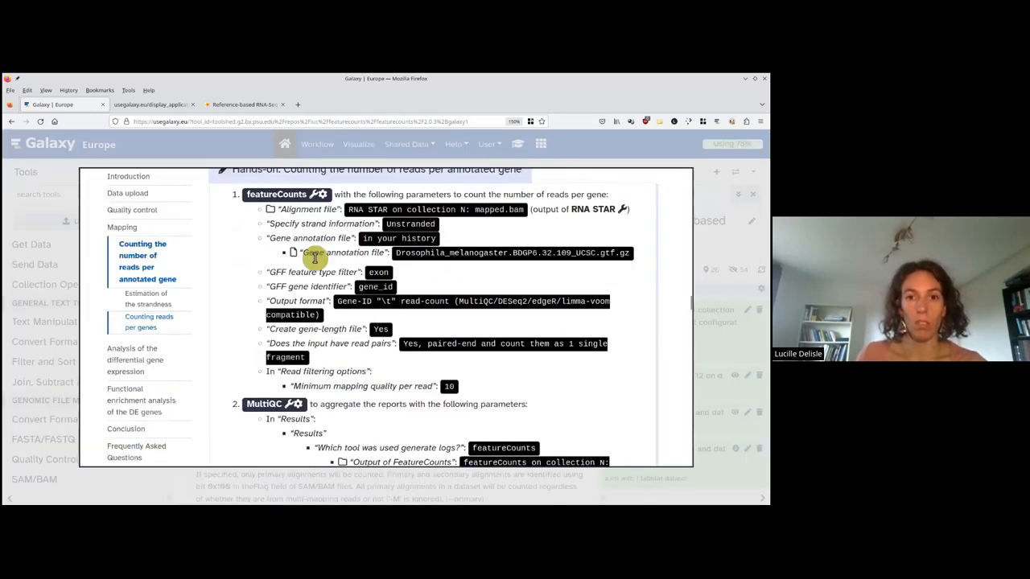
{"action": "mouse_move", "coordinate": [382, 344]}
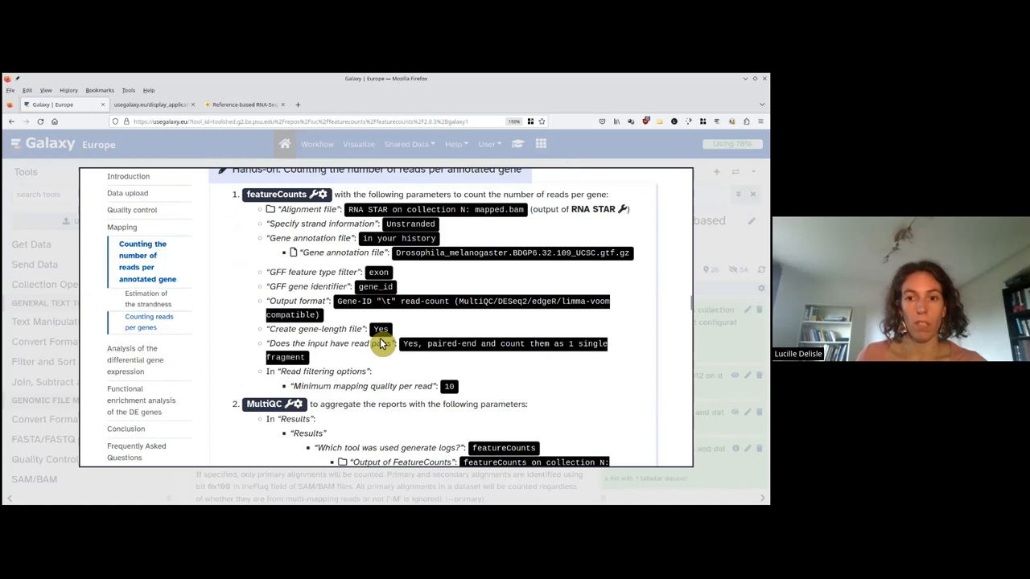
{"action": "mouse_move", "coordinate": [424, 394]}
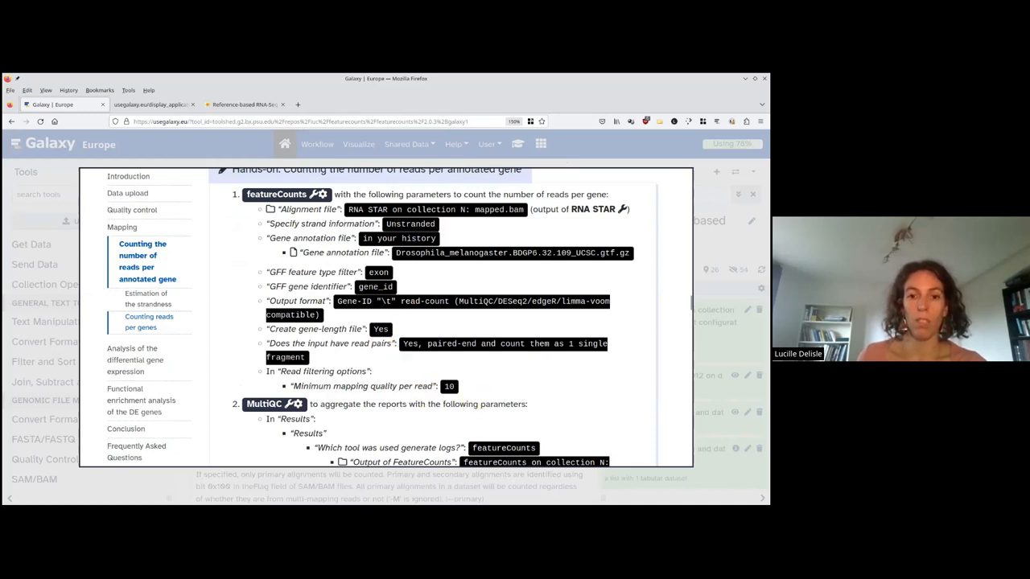
{"action": "left_click", "coordinate": [554, 179]}
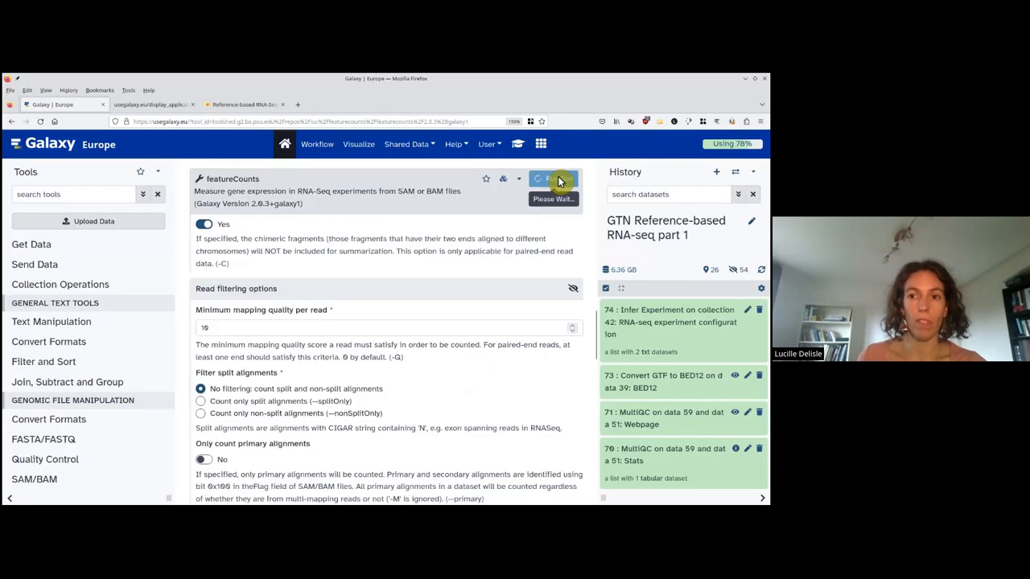
Run featureCounts with the configured parameters on collection 42
{"action": "left_click", "coordinate": [554, 179]}
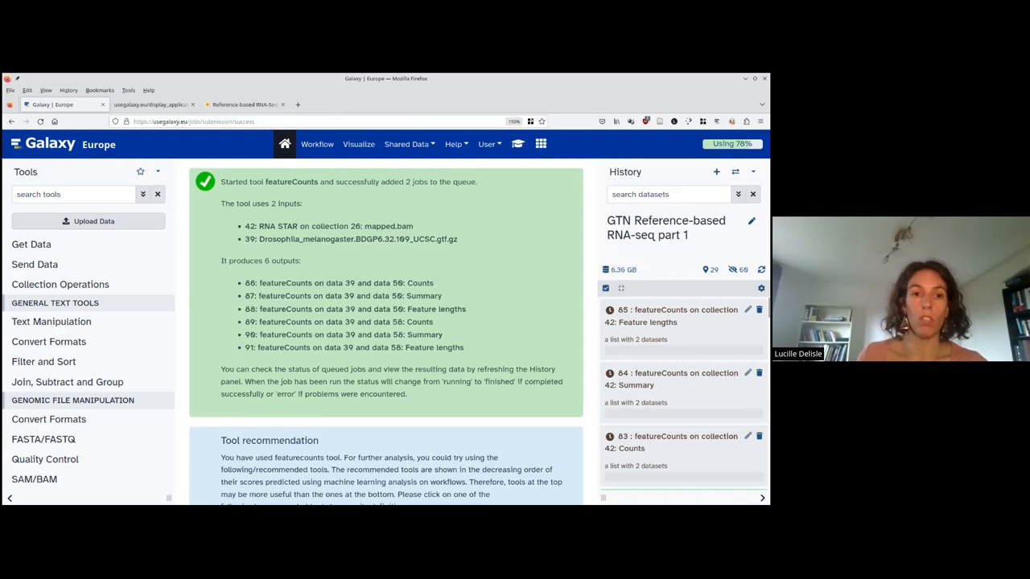
{"action": "mouse_move", "coordinate": [74, 252]}
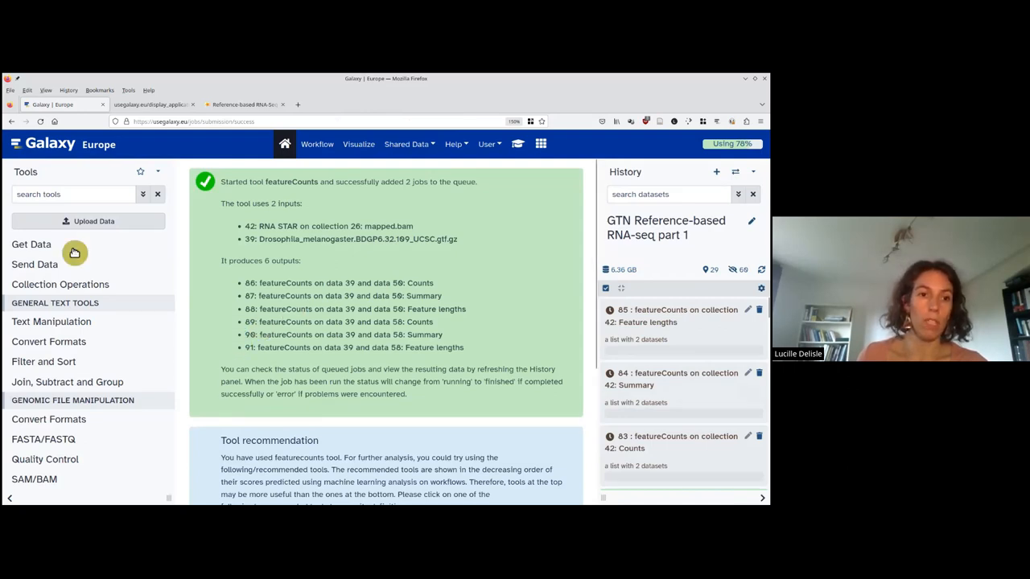
Run MultiQC reading featureCounts logs from 84: featureCounts Summary collection
{"action": "type", "text": "multiq"}
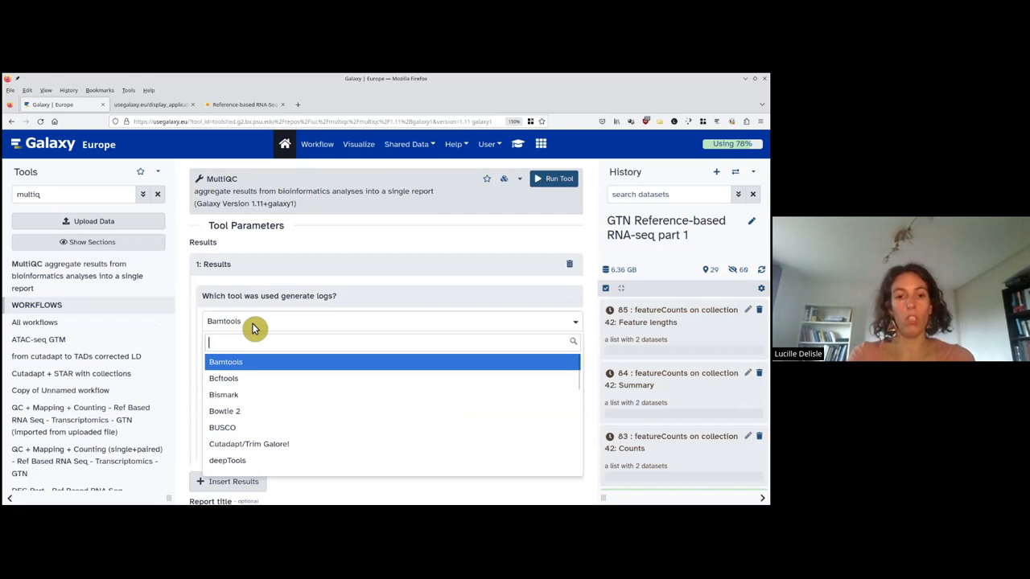
{"action": "type", "text": "featu"}
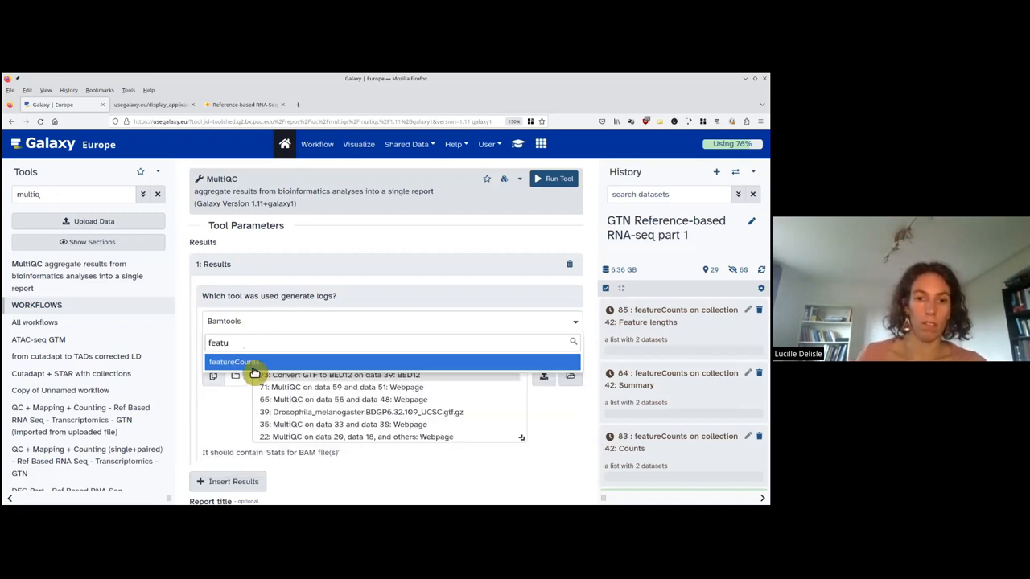
{"action": "left_click", "coordinate": [234, 361]}
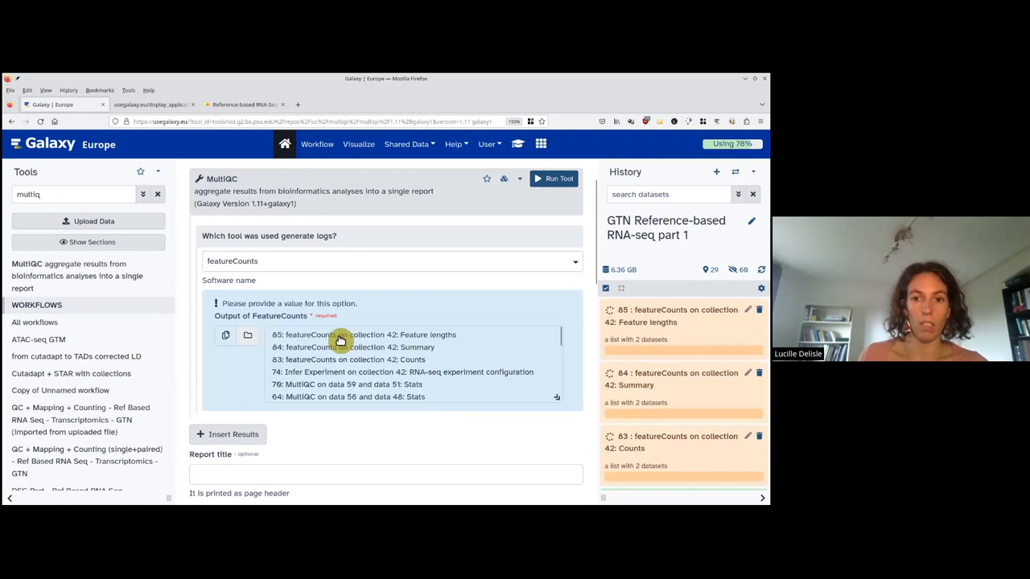
{"action": "mouse_move", "coordinate": [333, 354]}
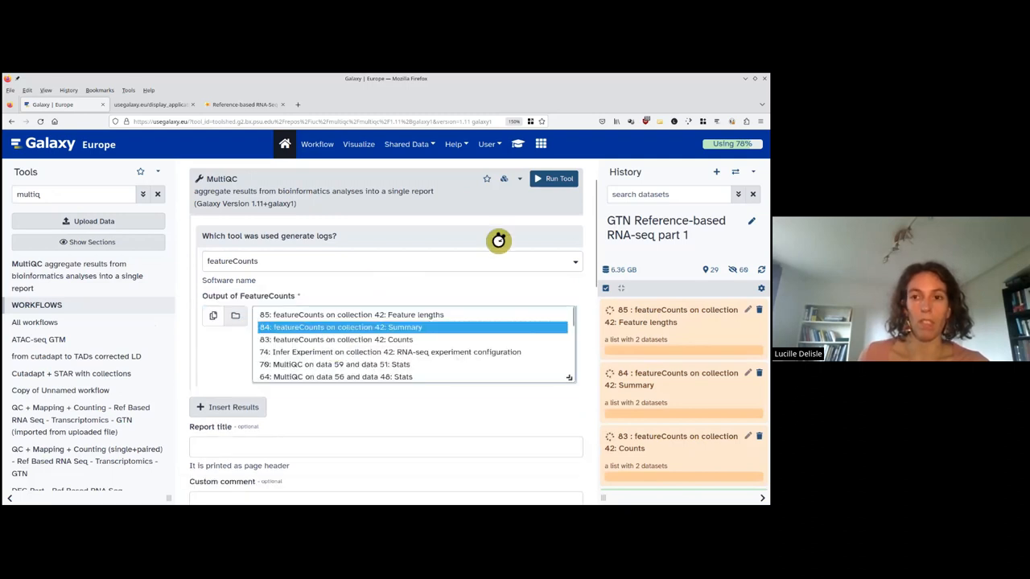
{"action": "left_click", "coordinate": [554, 178]}
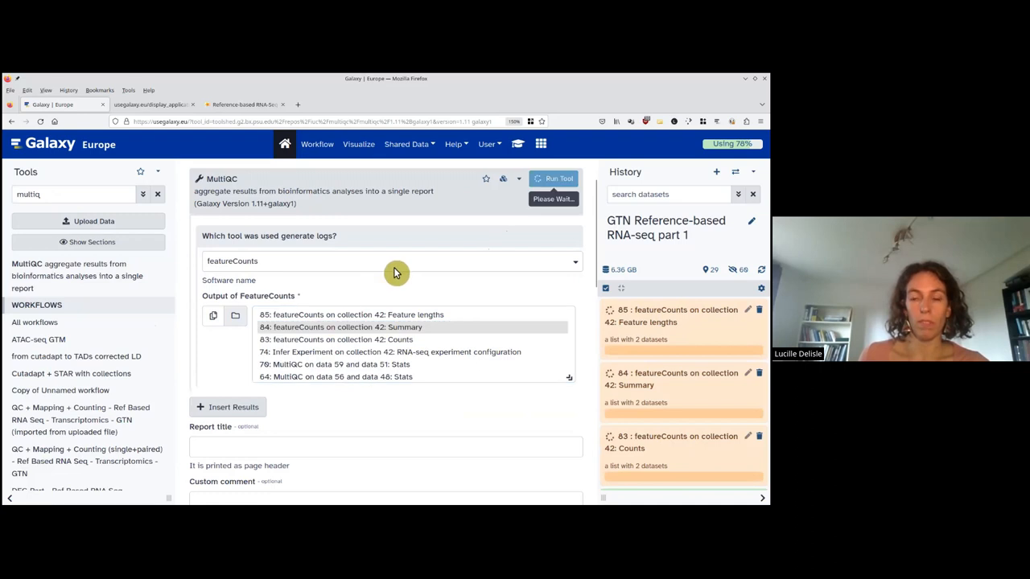
{"action": "left_click", "coordinate": [555, 178]}
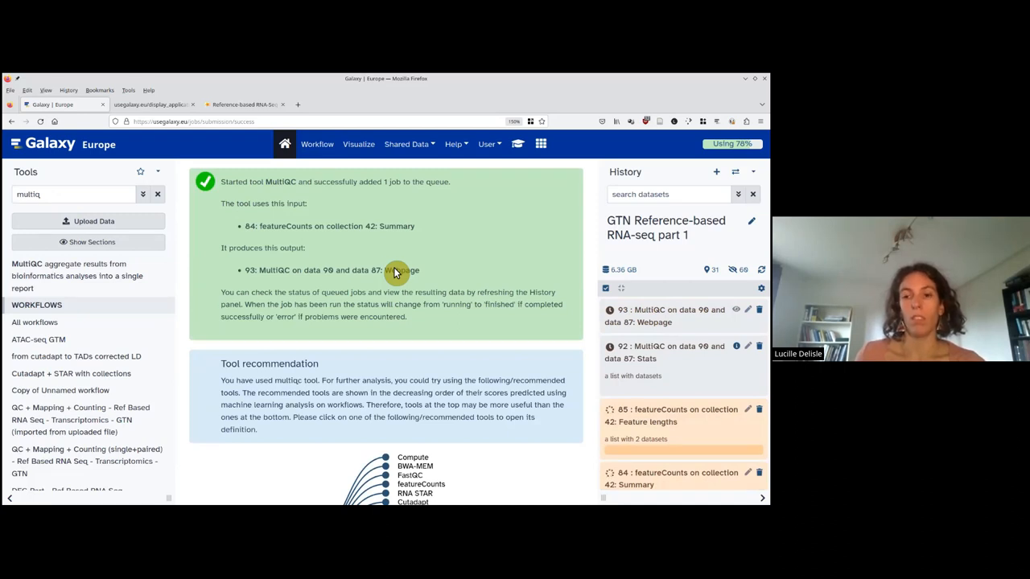
{"action": "mouse_move", "coordinate": [491, 258]}
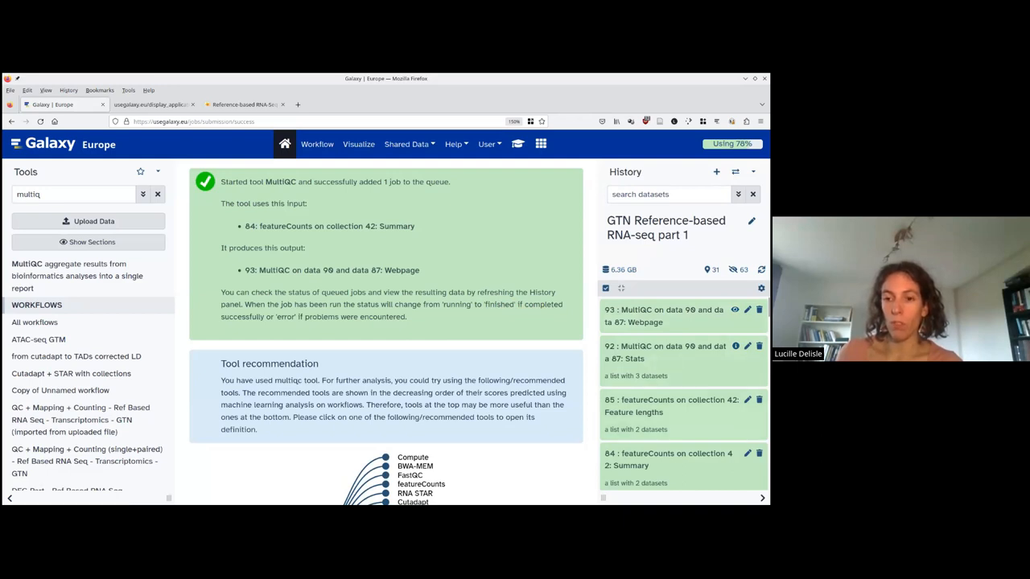
View the gene Feature lengths table, then list the Counts collection's two samples
{"action": "left_click", "coordinate": [668, 406]}
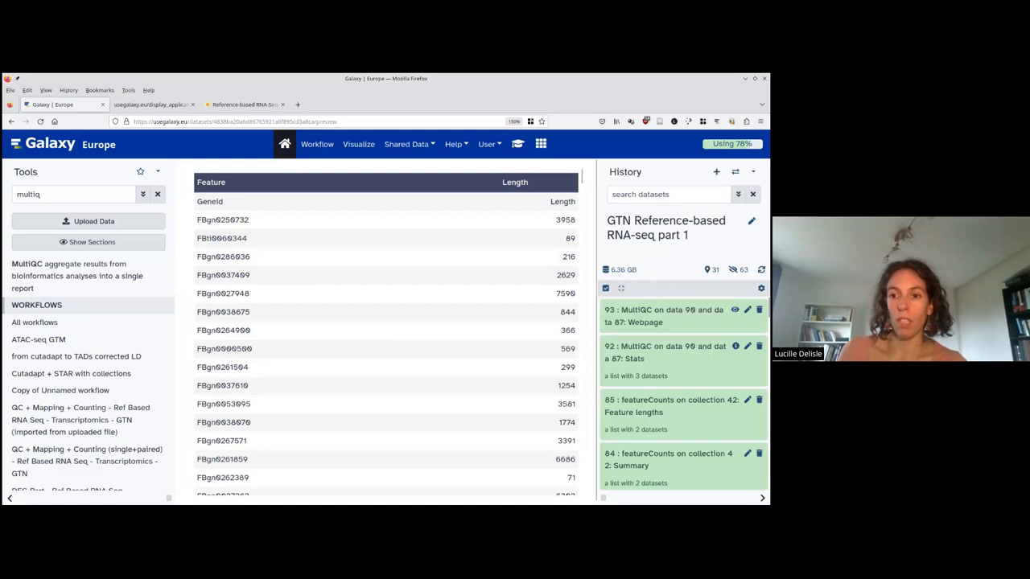
{"action": "scroll", "scroll_direction": "down", "scroll_amount": 3}
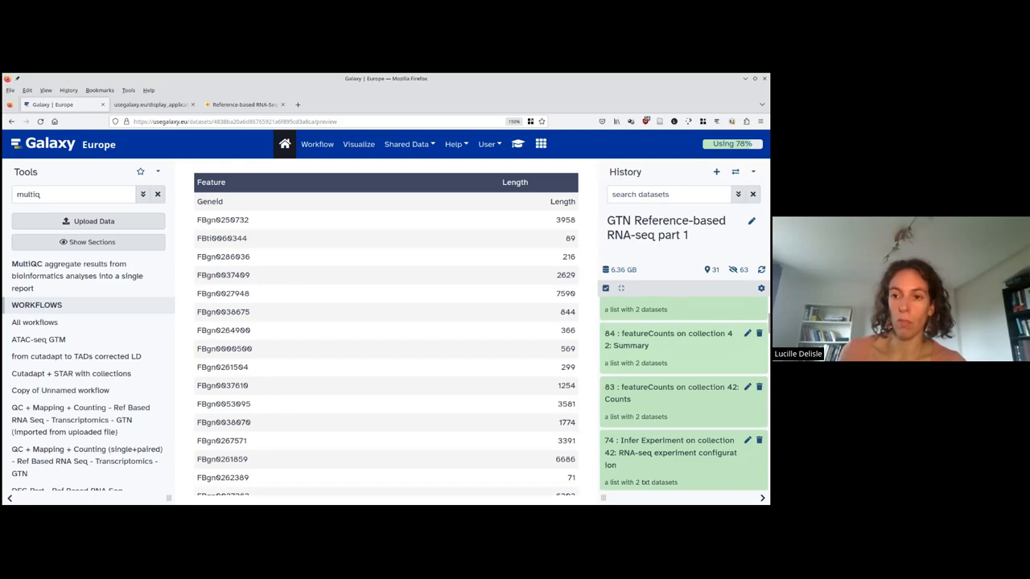
{"action": "left_click", "coordinate": [668, 392]}
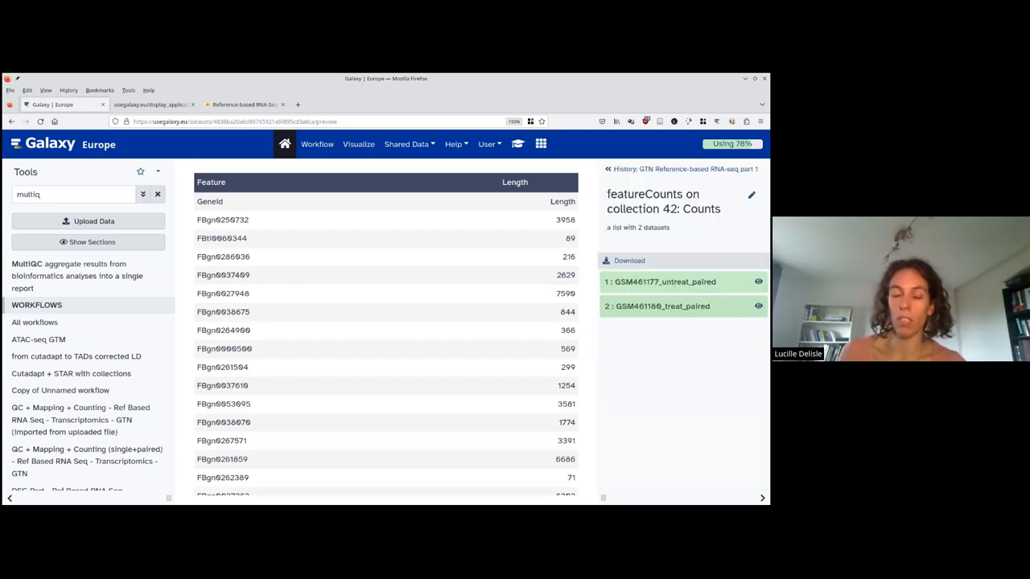
Display the GSM461177_untreat_paired counts table and return to the full history list
{"action": "left_click", "coordinate": [682, 282]}
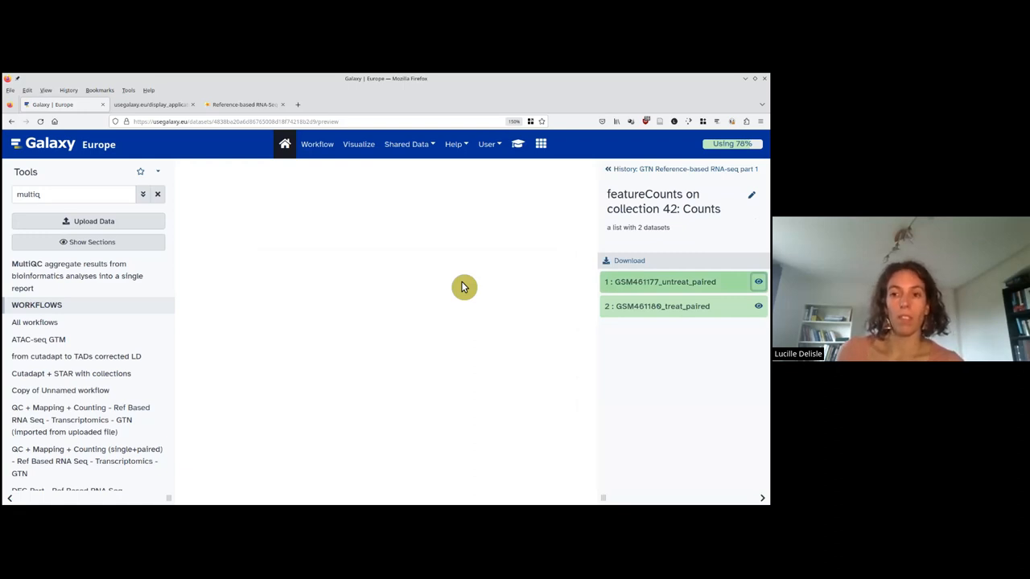
{"action": "mouse_move", "coordinate": [388, 295]}
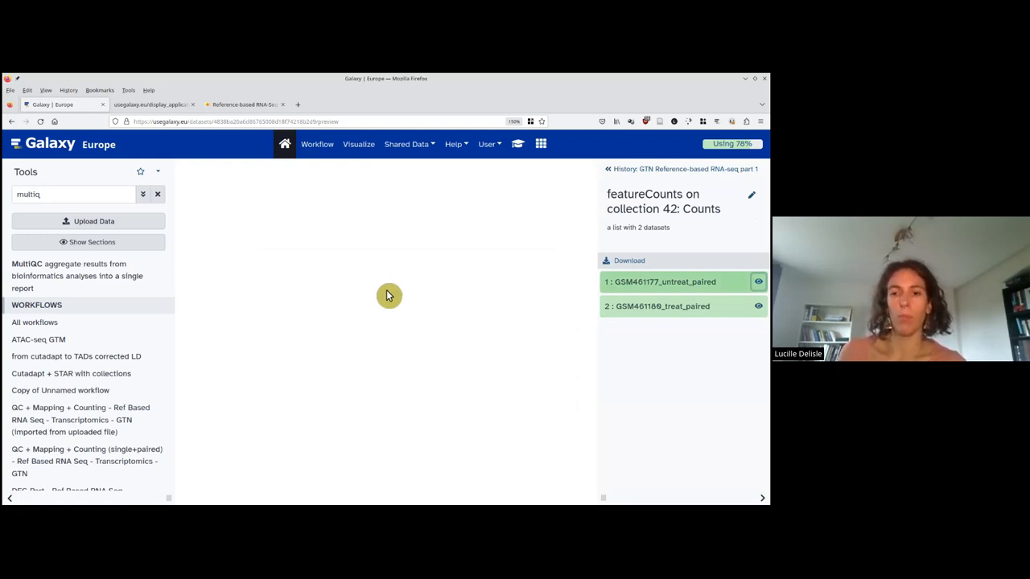
{"action": "mouse_move", "coordinate": [317, 246]}
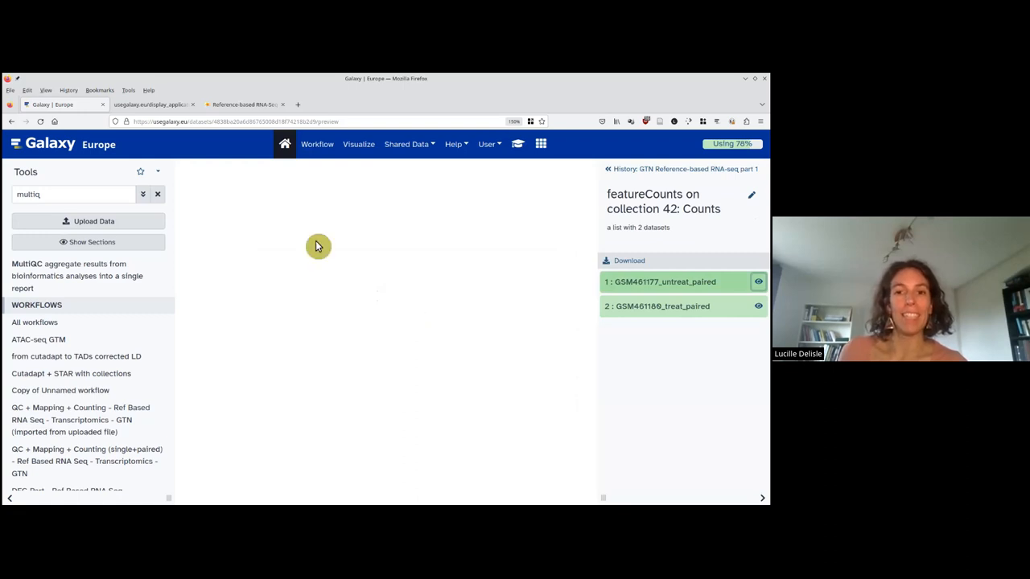
{"action": "left_click", "coordinate": [757, 282]}
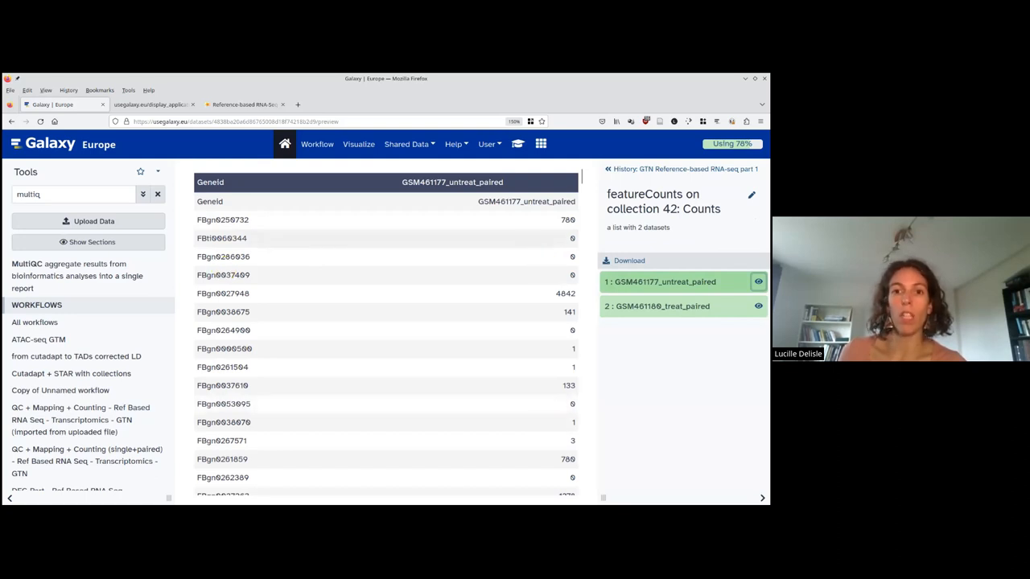
{"action": "mouse_move", "coordinate": [290, 238]}
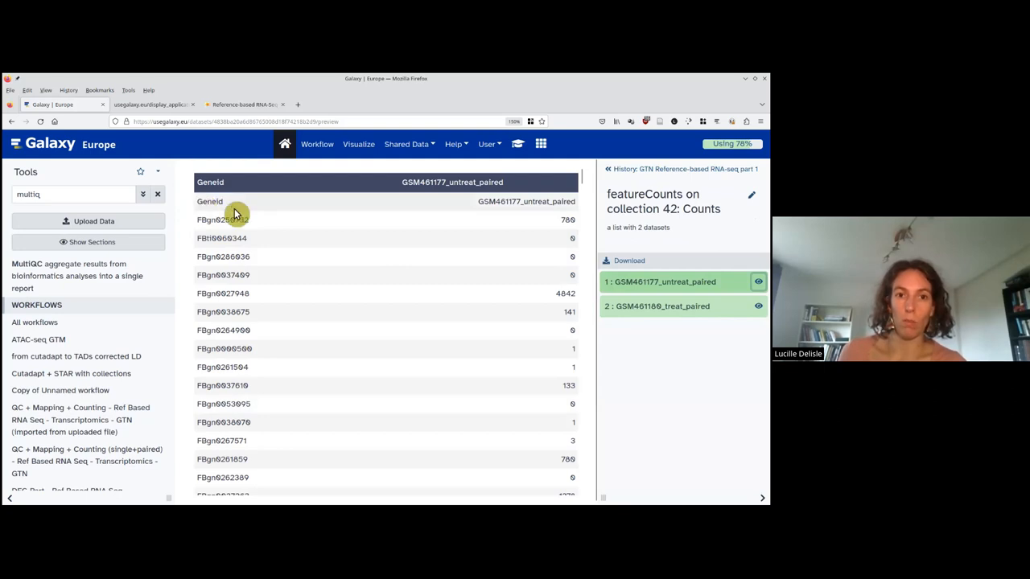
{"action": "mouse_move", "coordinate": [559, 203]}
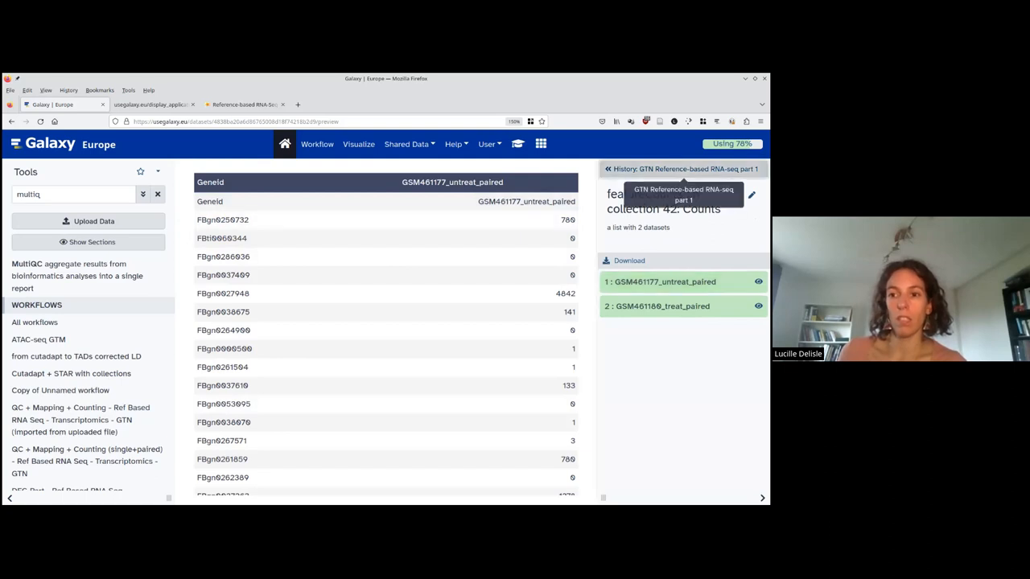
{"action": "left_click", "coordinate": [609, 169]}
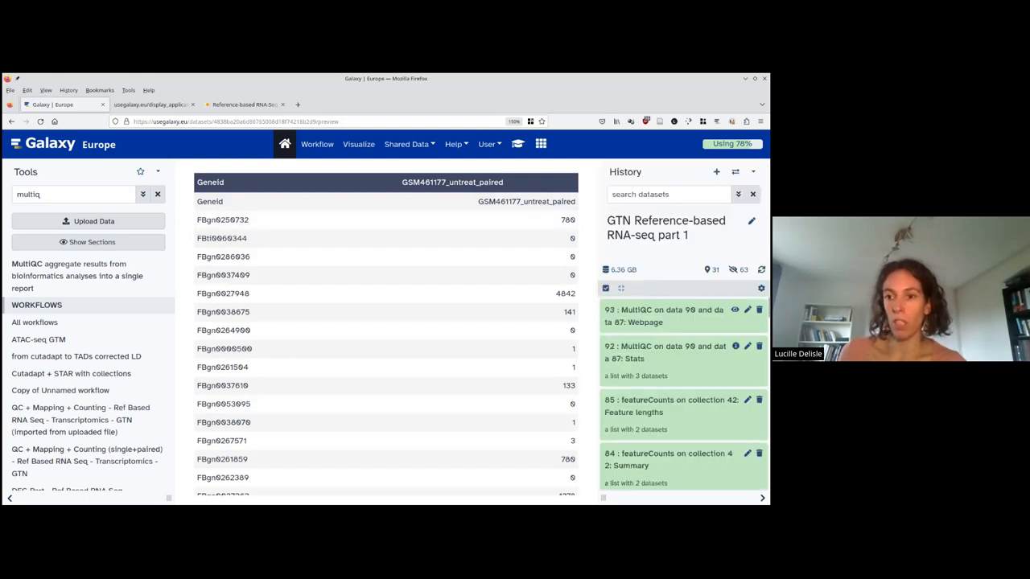
View the 93: MultiQC Webpage report: General Statistics (~63% assigned) and the featureCounts Assignments chart
{"action": "left_click", "coordinate": [734, 310]}
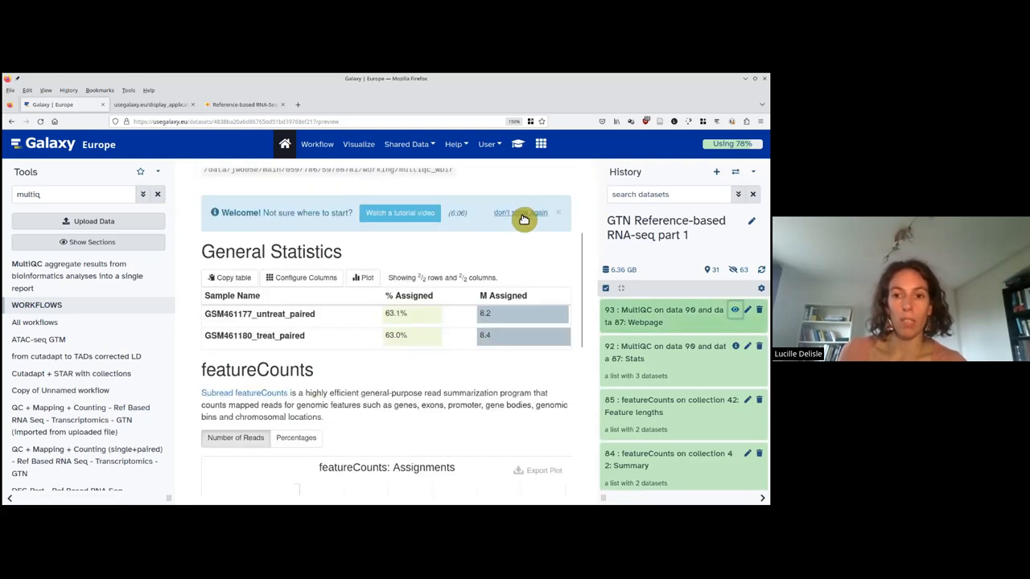
{"action": "scroll", "scroll_direction": "down", "scroll_amount": 3}
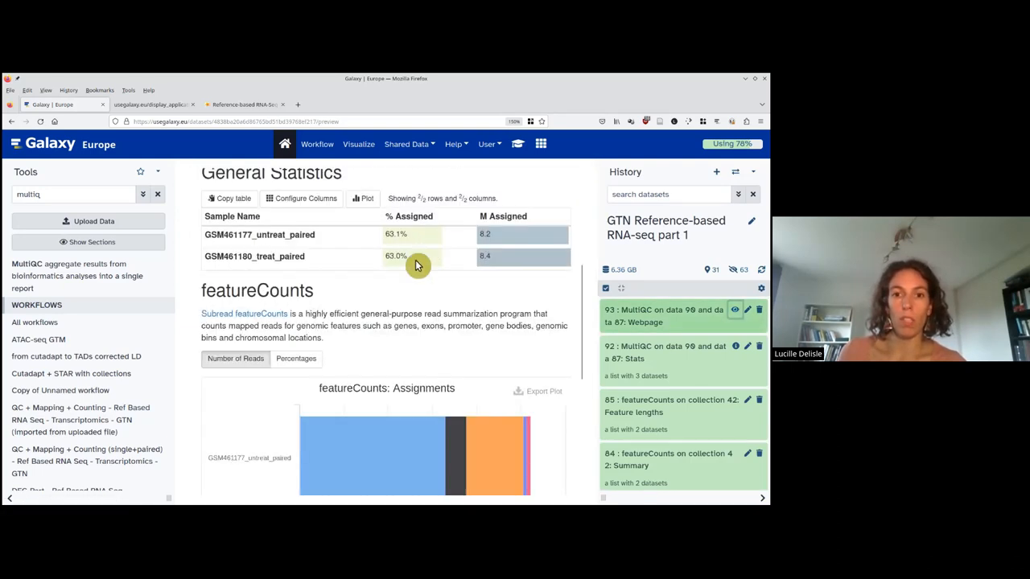
{"action": "mouse_move", "coordinate": [440, 240]}
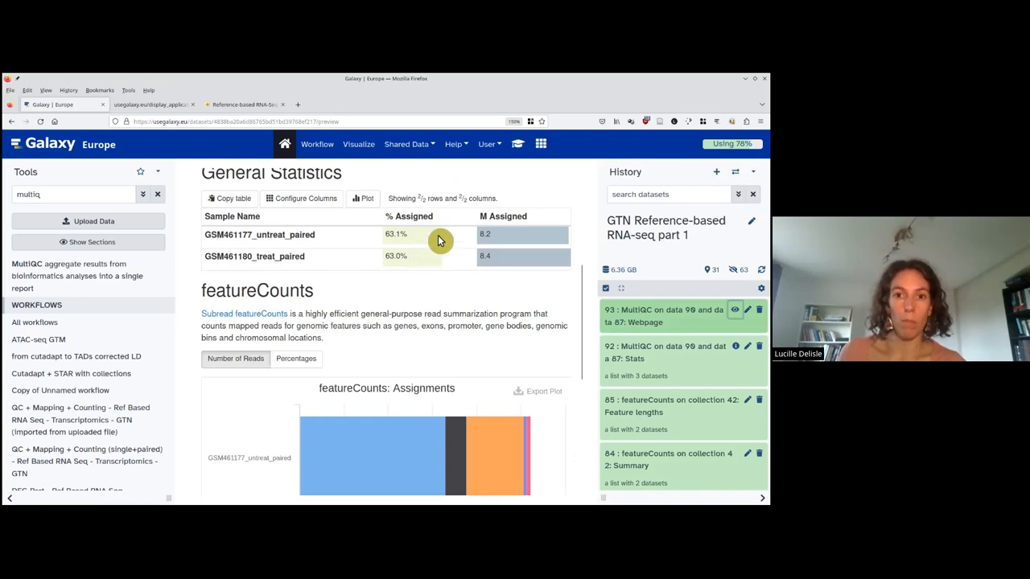
{"action": "scroll", "scroll_direction": "down", "scroll_amount": 3}
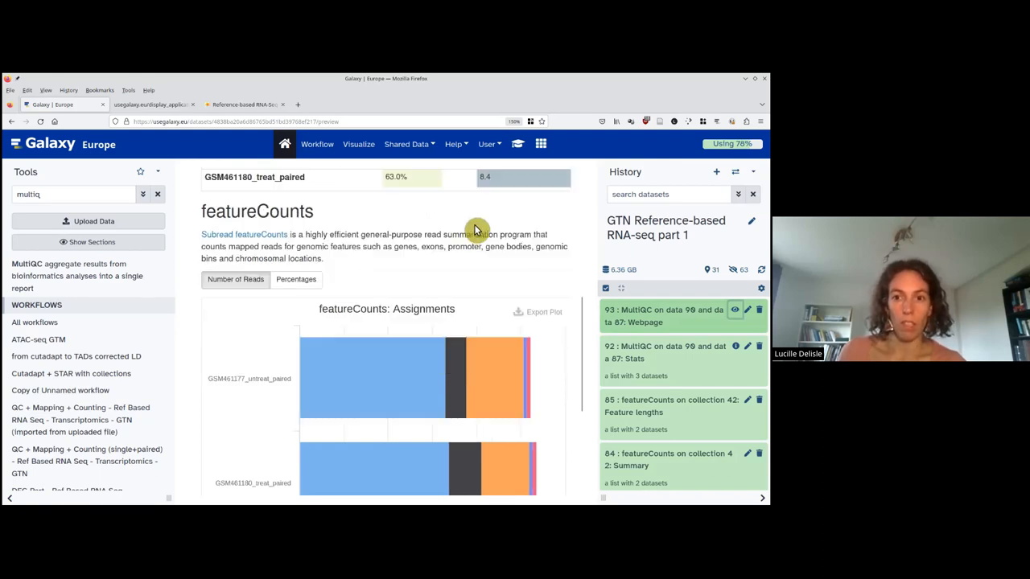
{"action": "scroll", "scroll_direction": "down", "scroll_amount": 3}
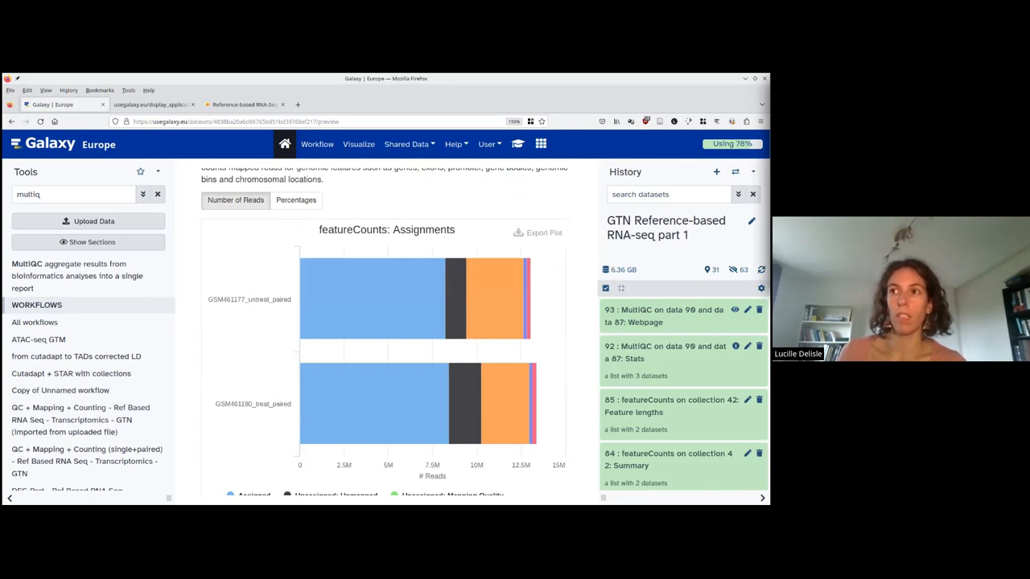
{"action": "mouse_move", "coordinate": [374, 300]}
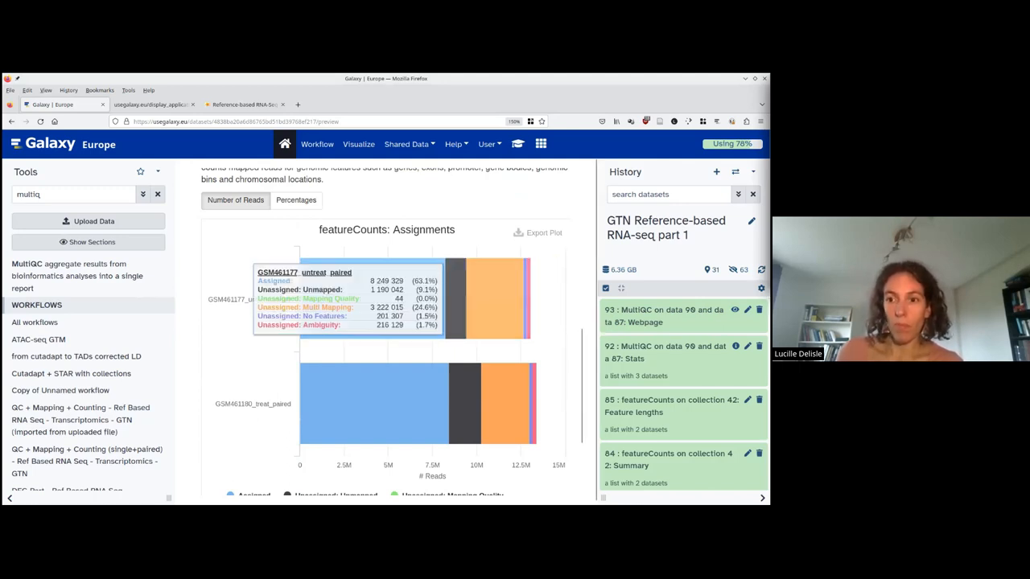